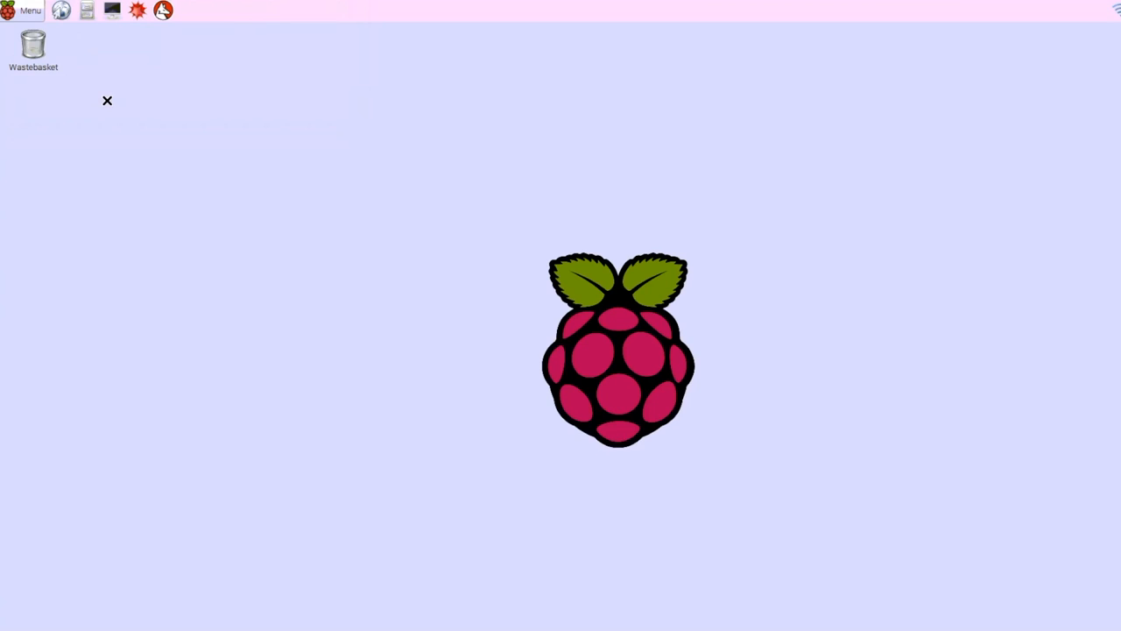
mouse_move(66, 54)
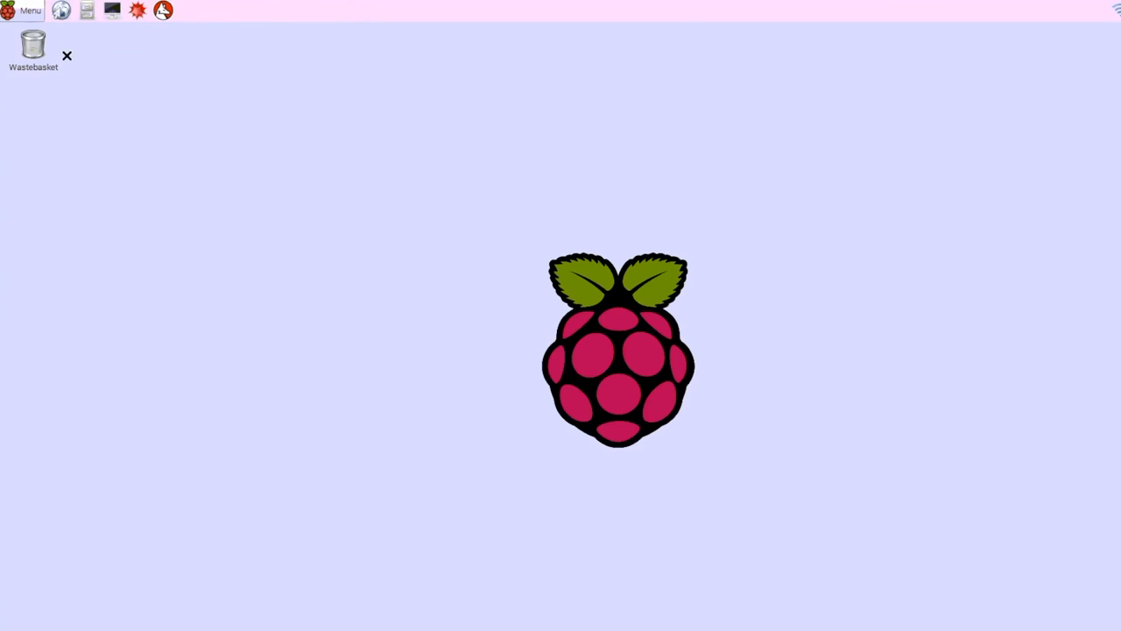
Launch the Python 3 (IDLE) shell from the Raspberry Pi menu.
click(24, 11)
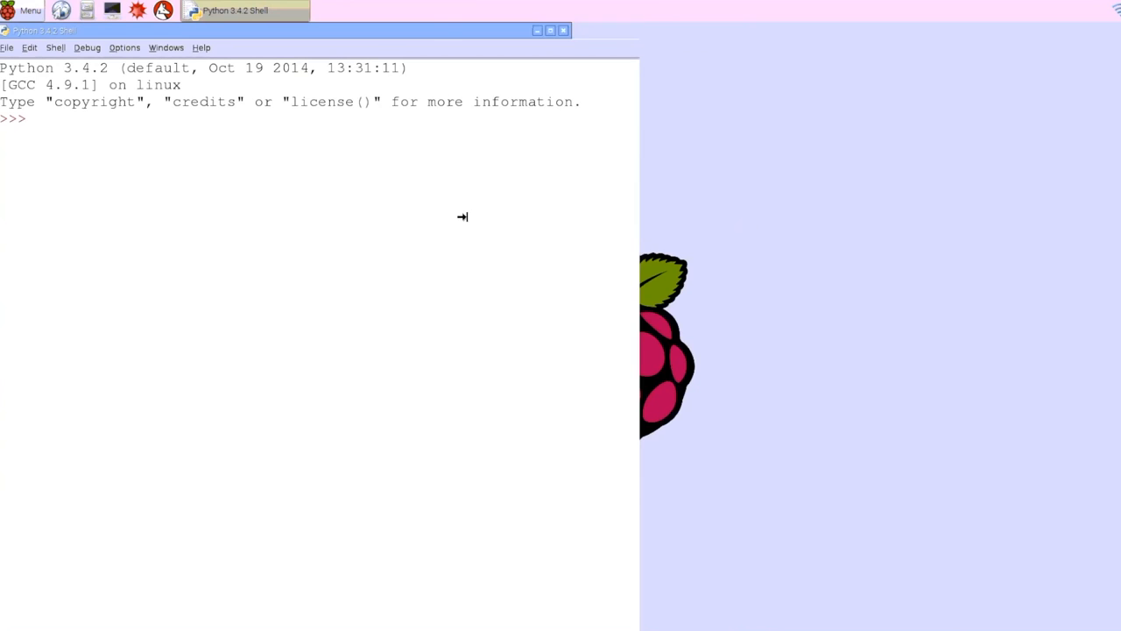
Start a new script with the line 'from gpiozero import LightSensor'.
click(7, 47)
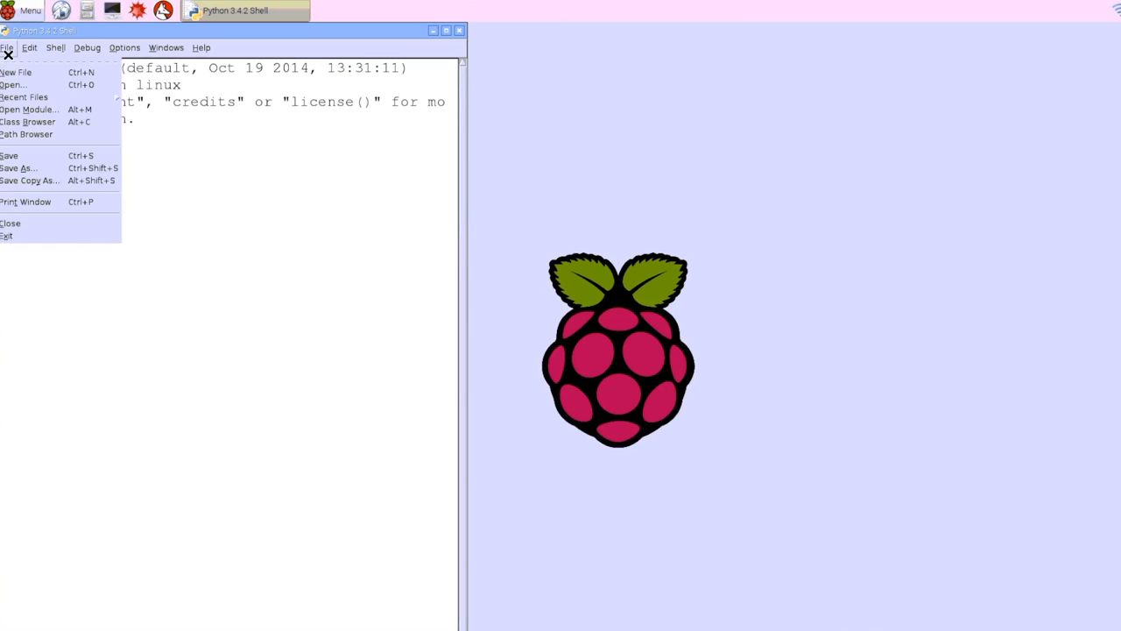
click(7, 47)
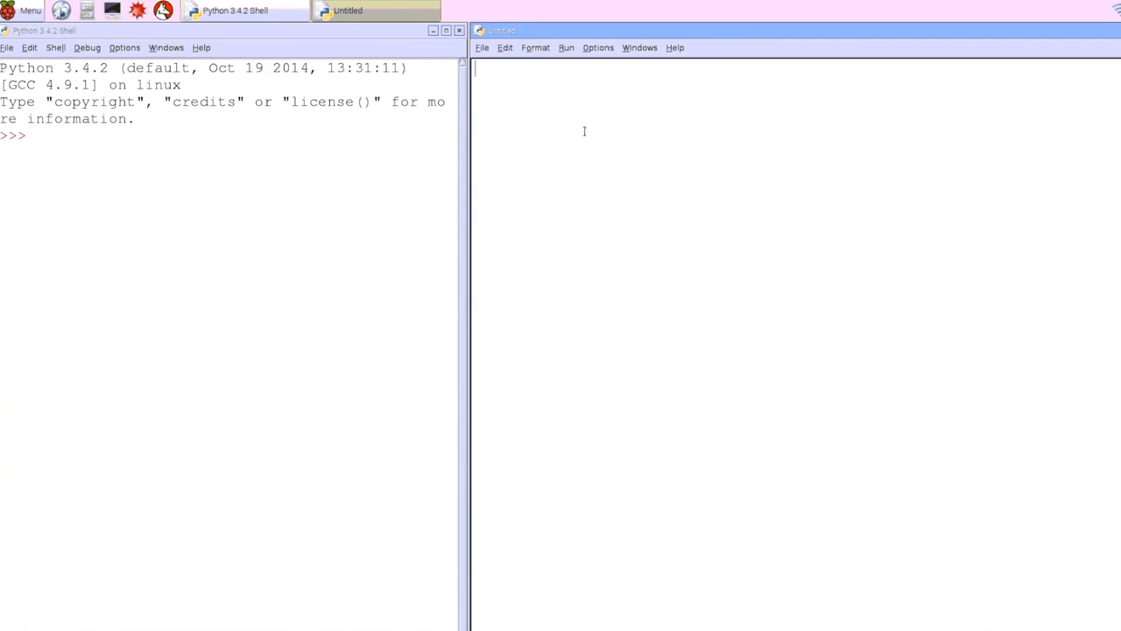
mouse_move(555, 116)
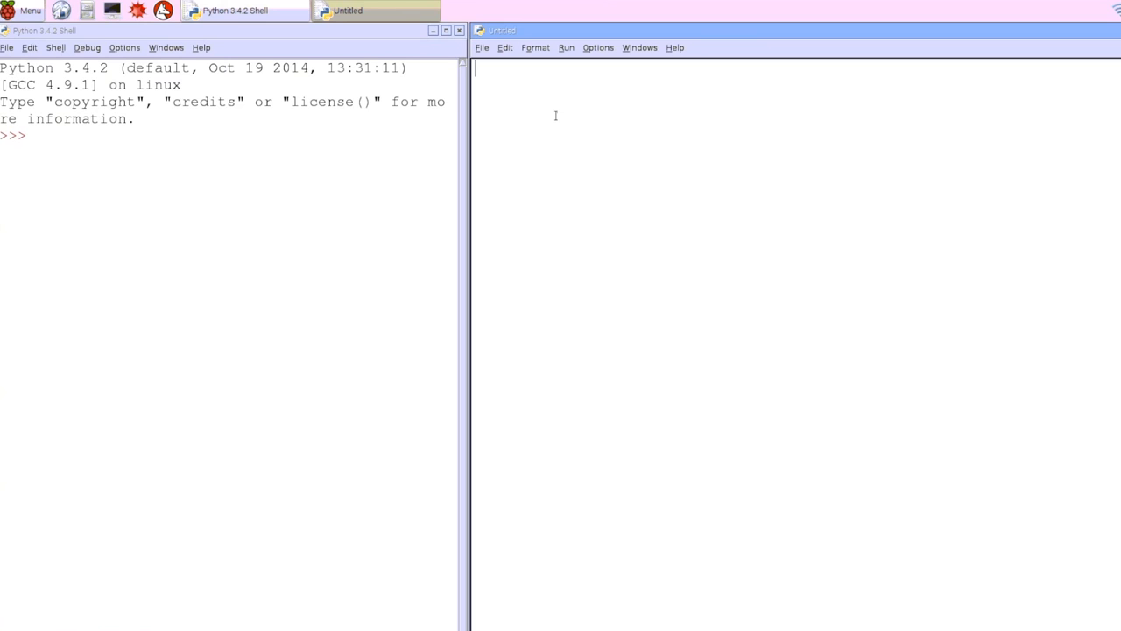
text(fro)
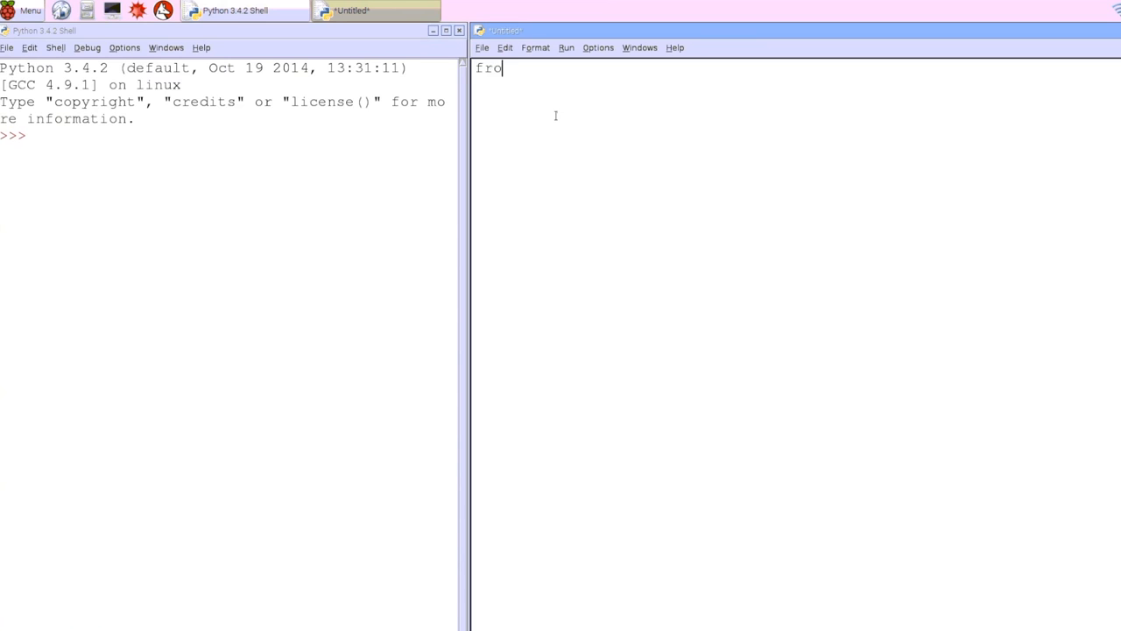
text(m gpioze)
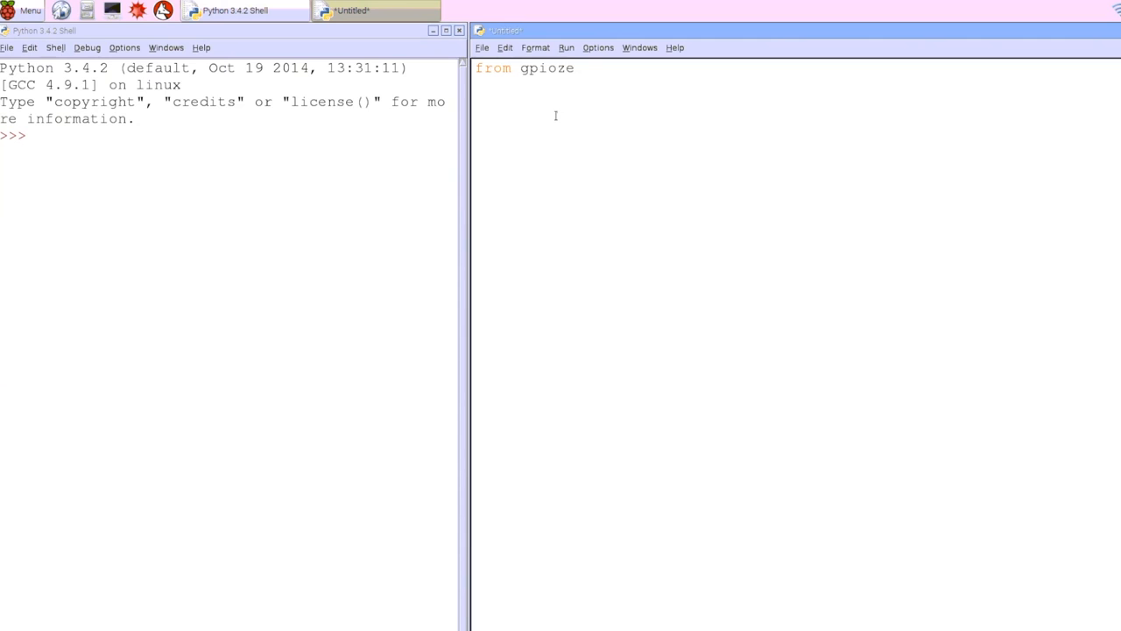
text(ro import)
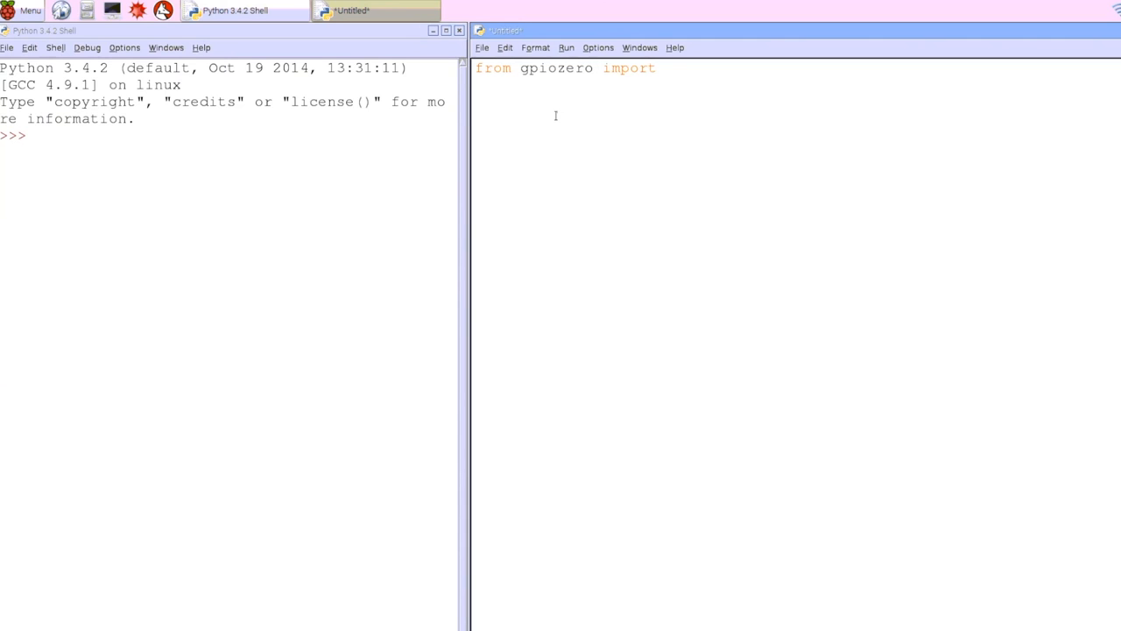
text(Lig)
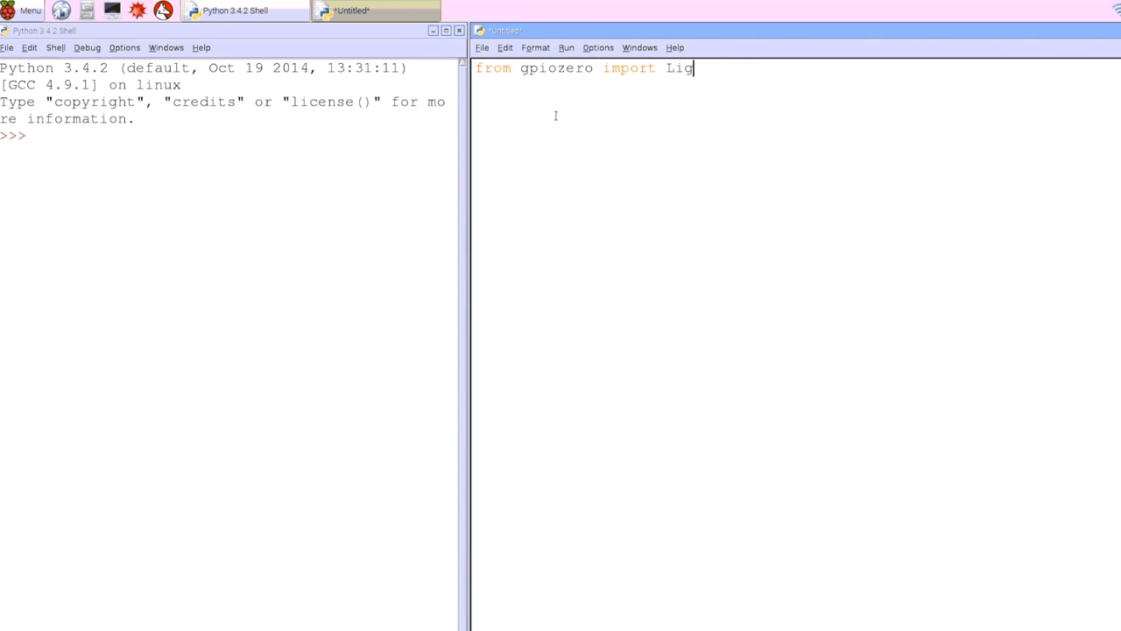
text(htSensor)
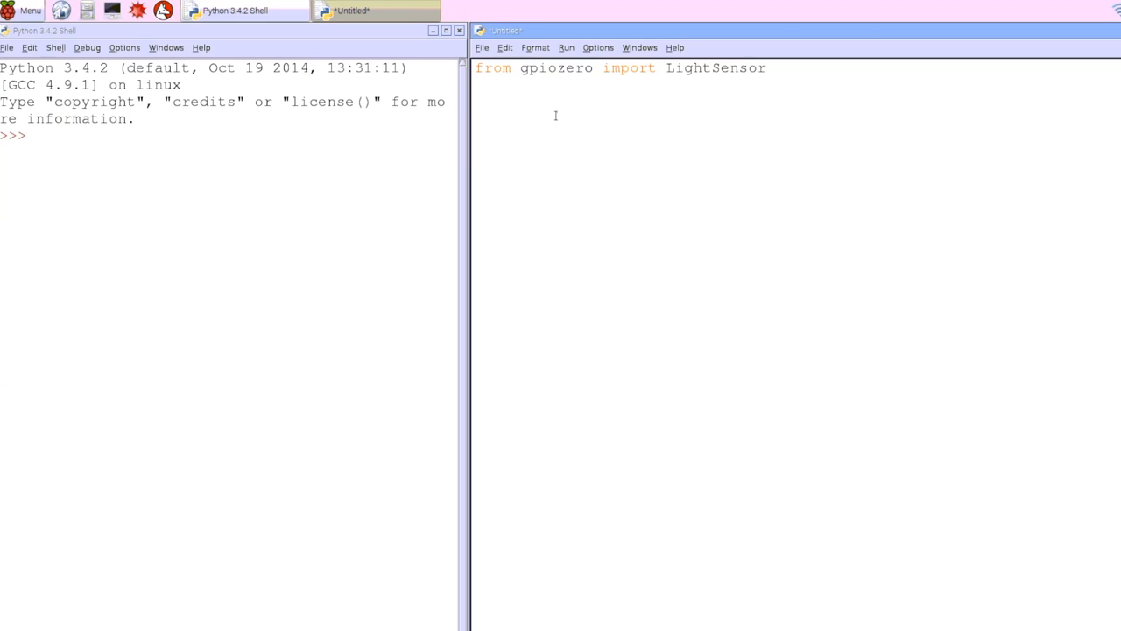
Add the line 'ldr = LightSensor(4)' to create the sensor on pin 4.
text(ldr = L)
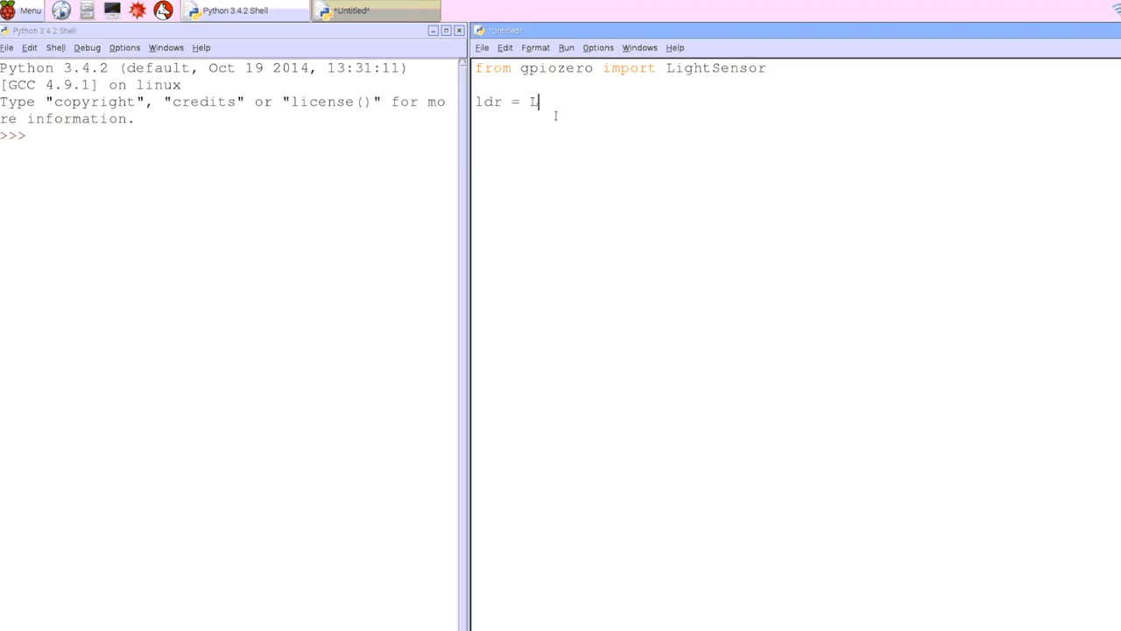
text(ightSe)
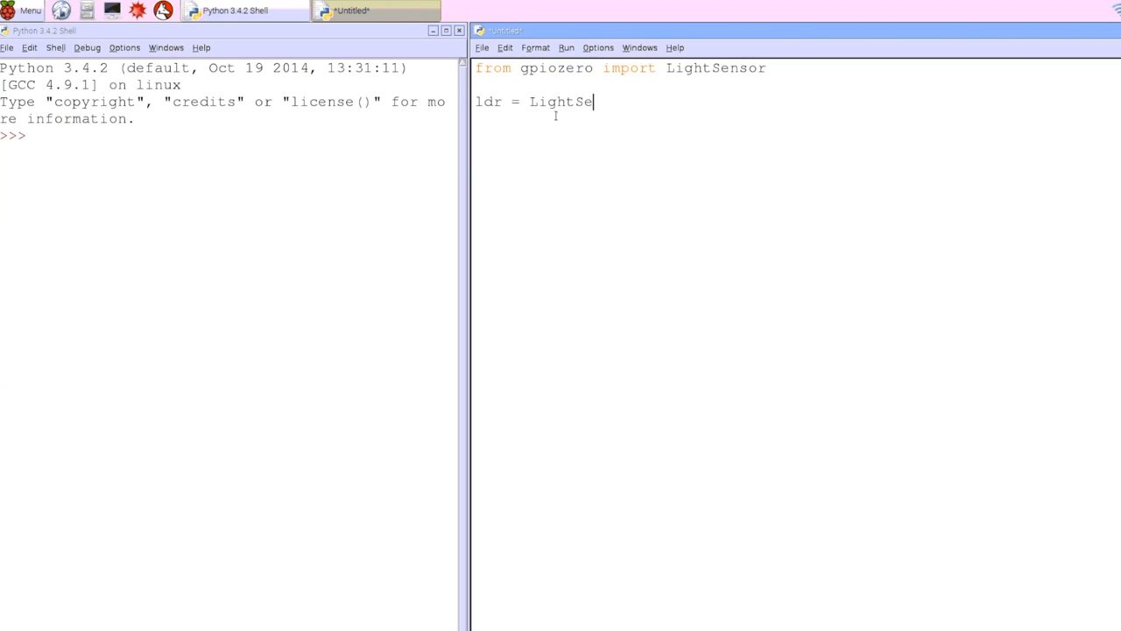
text(nsor()
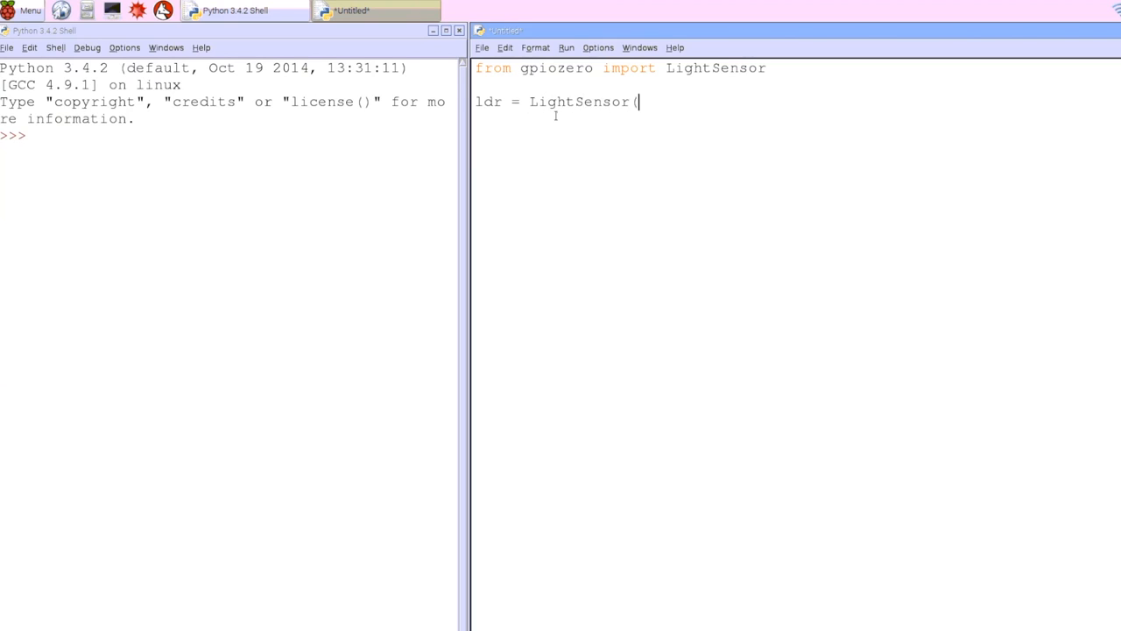
text(4))
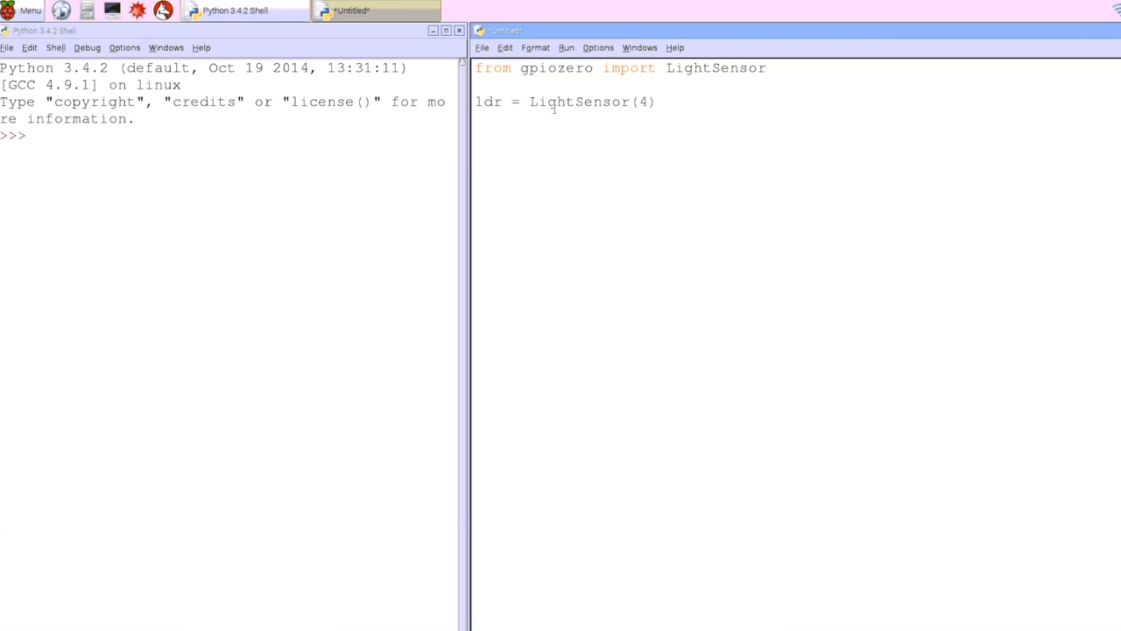
Save the script as ldr.py in the home folder.
click(480, 47)
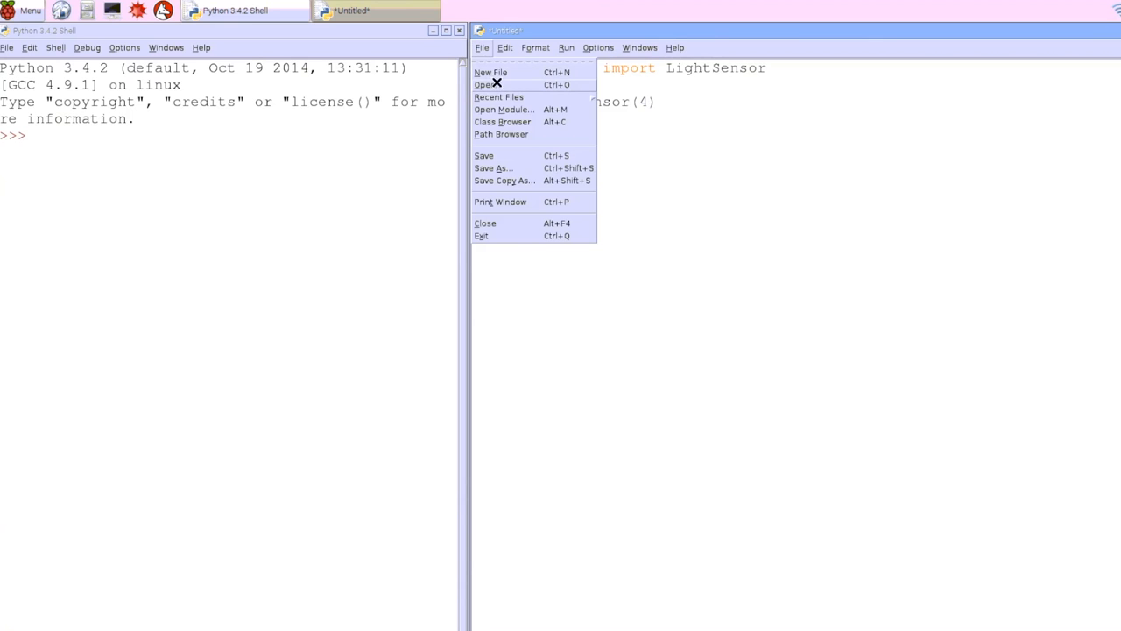
click(494, 168)
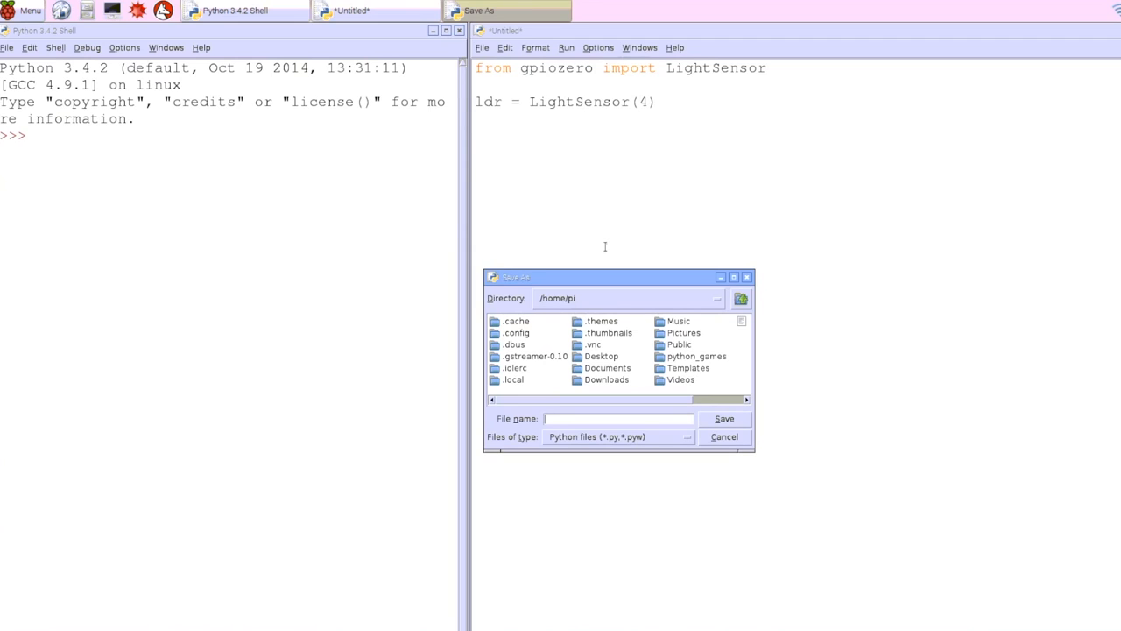
text(ldr.)
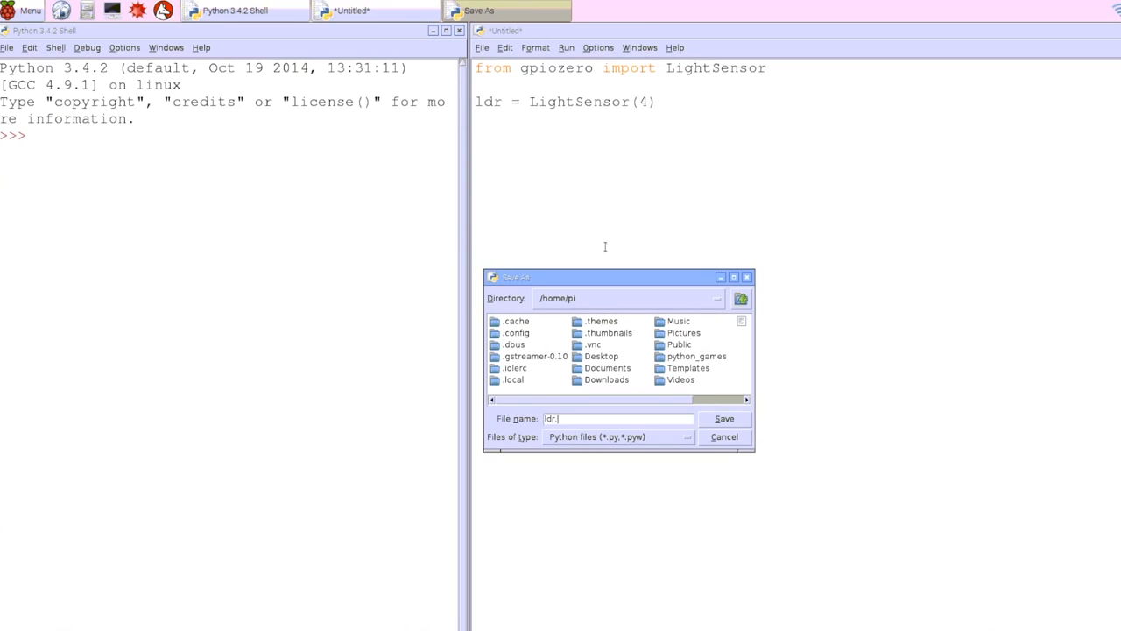
click(724, 417)
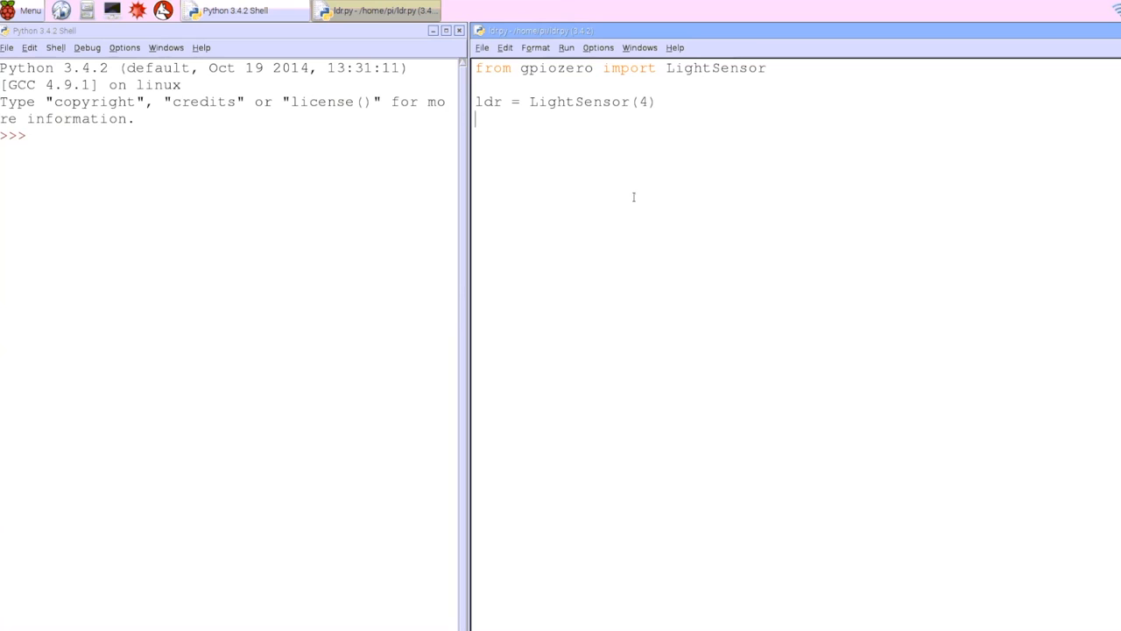
mouse_move(581, 74)
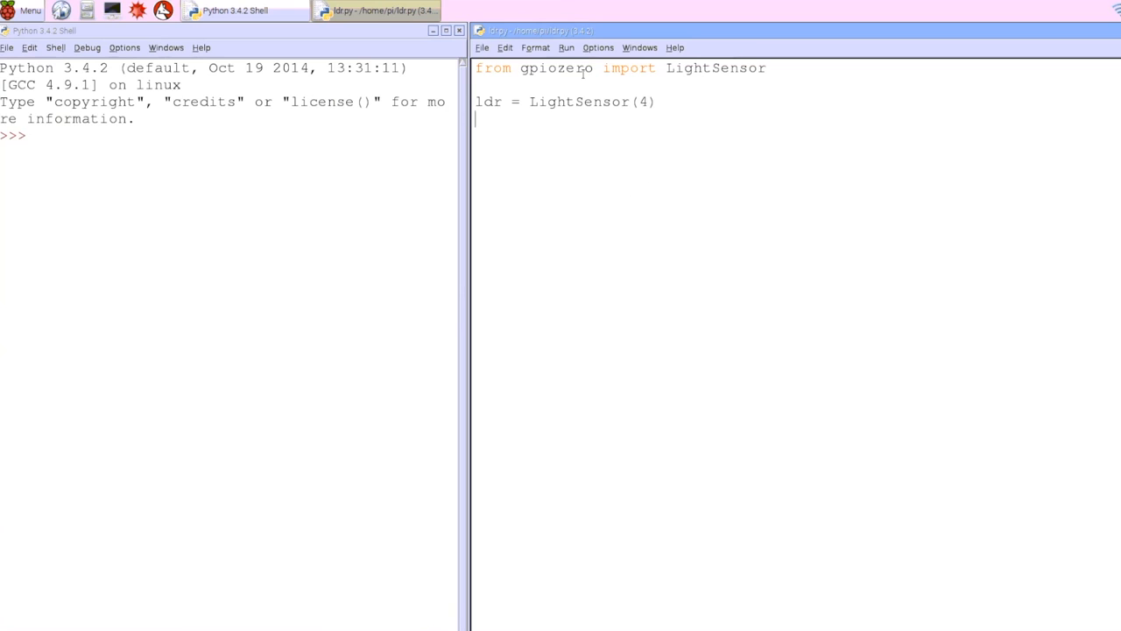
Run the ldr.py module in the shell.
click(566, 47)
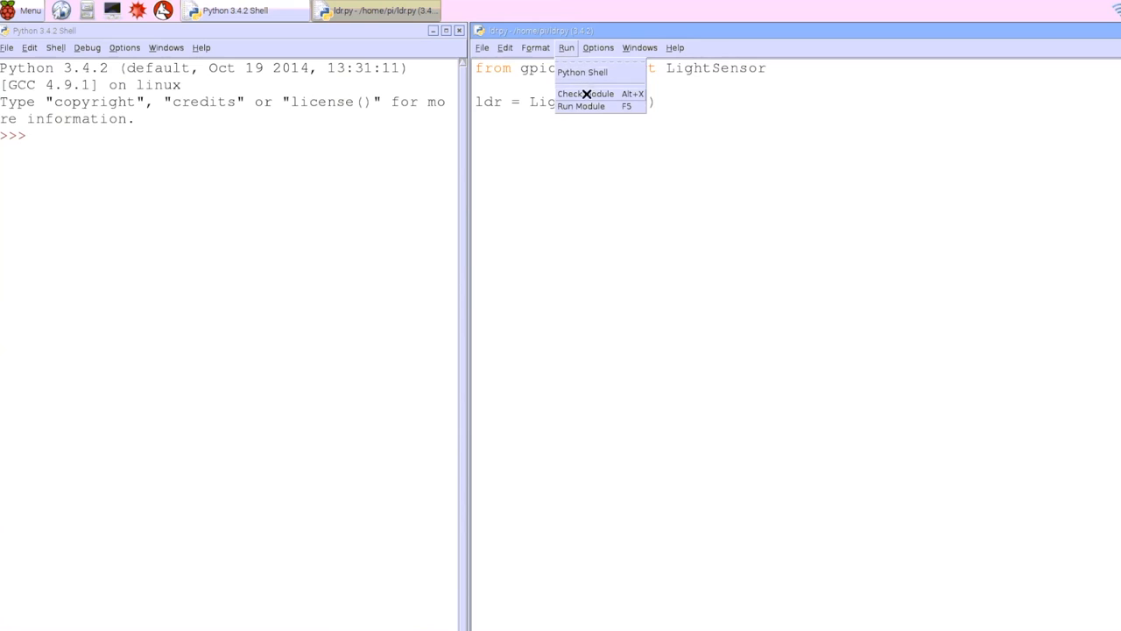
mouse_move(582, 107)
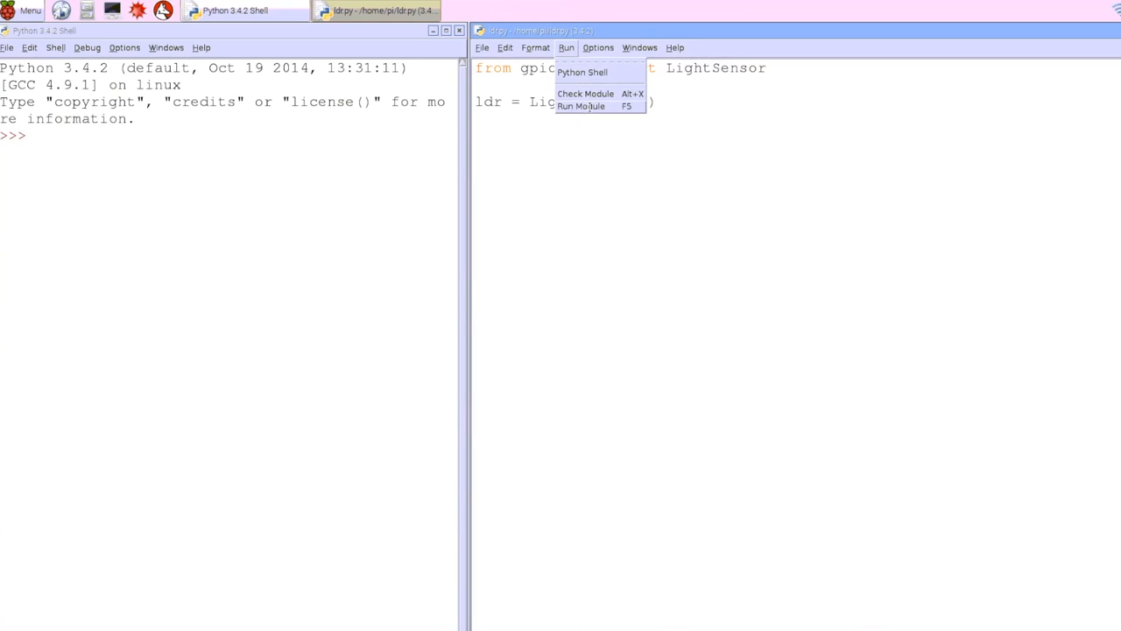
click(582, 107)
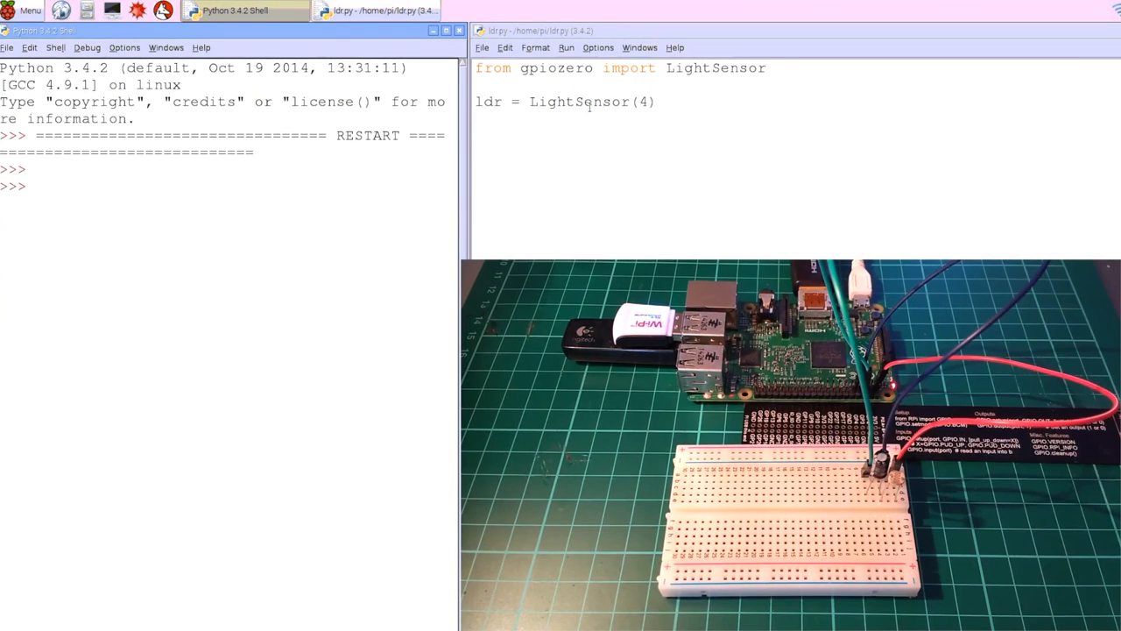
Evaluate ldr.value in the shell, reading about 0.86, and begin another ldr query.
click(35, 185)
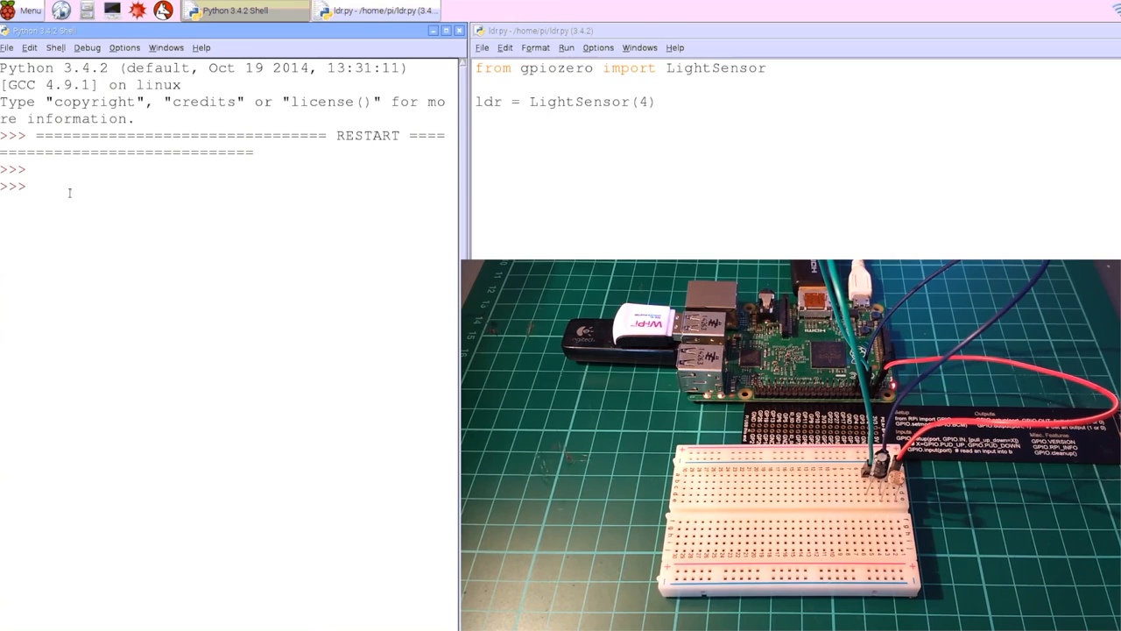
text(ldr.value)
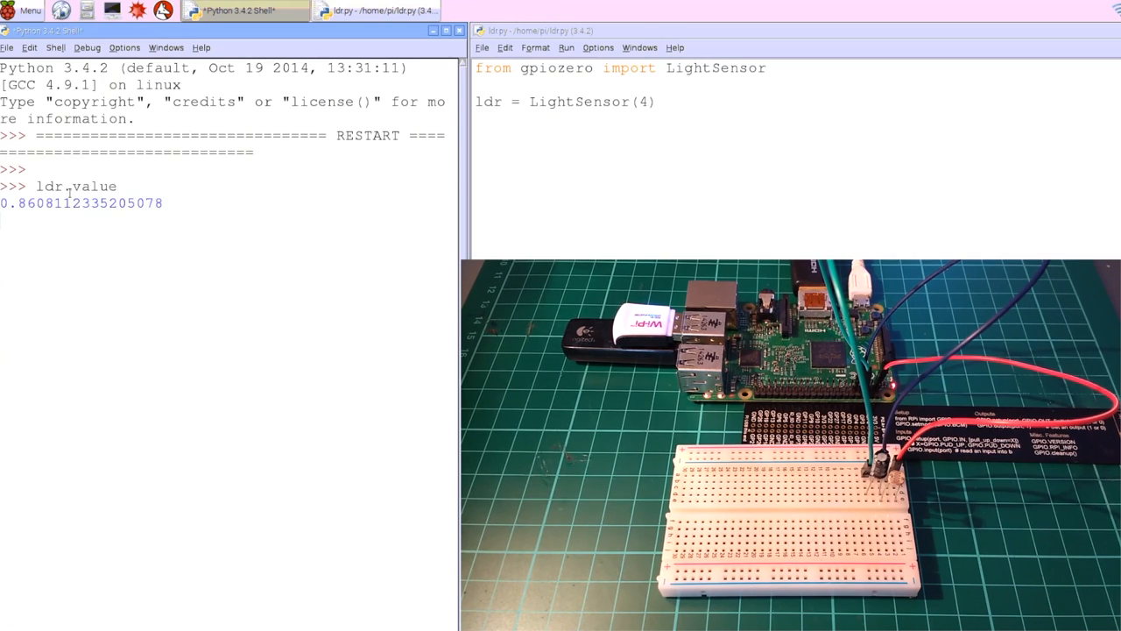
key(Return)
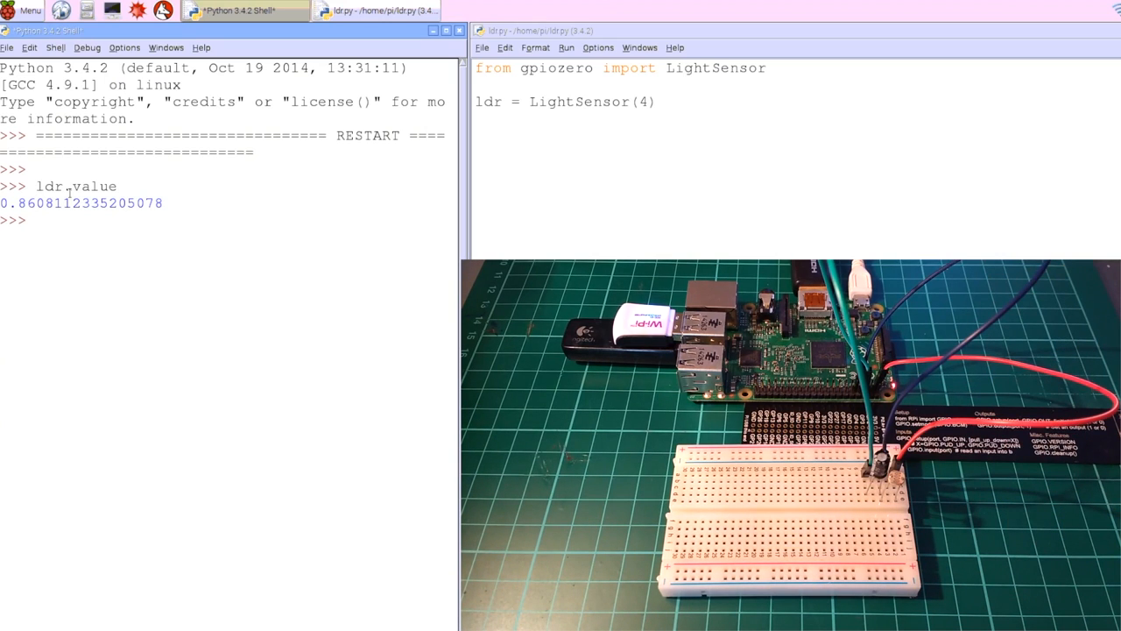
text(ldr)
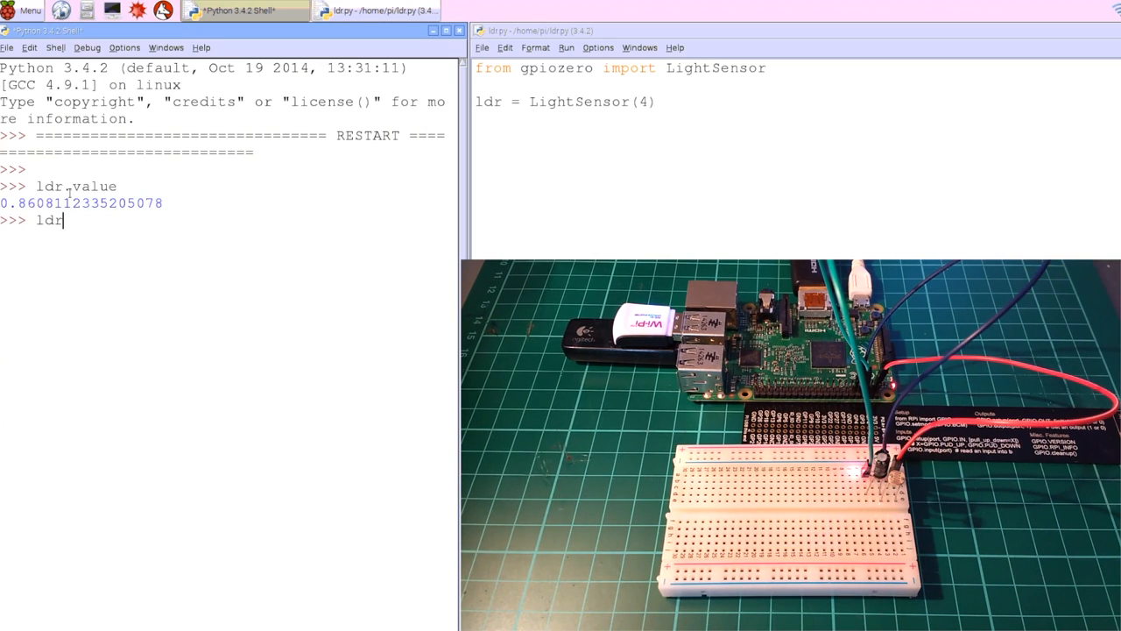
Complete and evaluate ldr.value again, reading about 0.93.
text(.value)
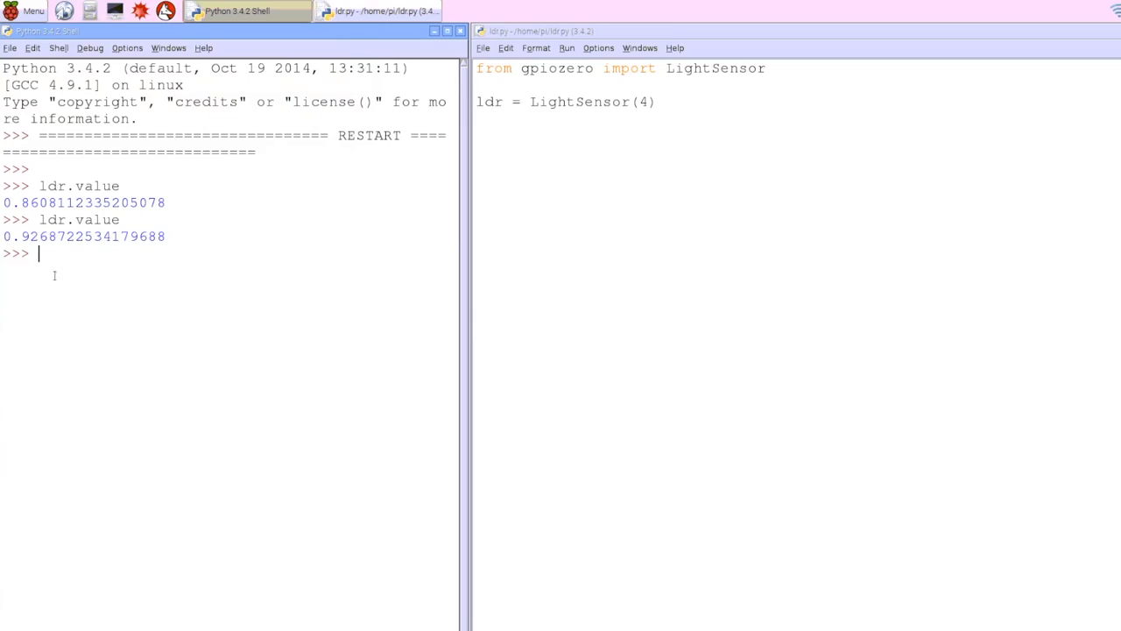
Evaluate ldr.value twice more, reading about 0.33 and then about 0.93.
text(ldr.)
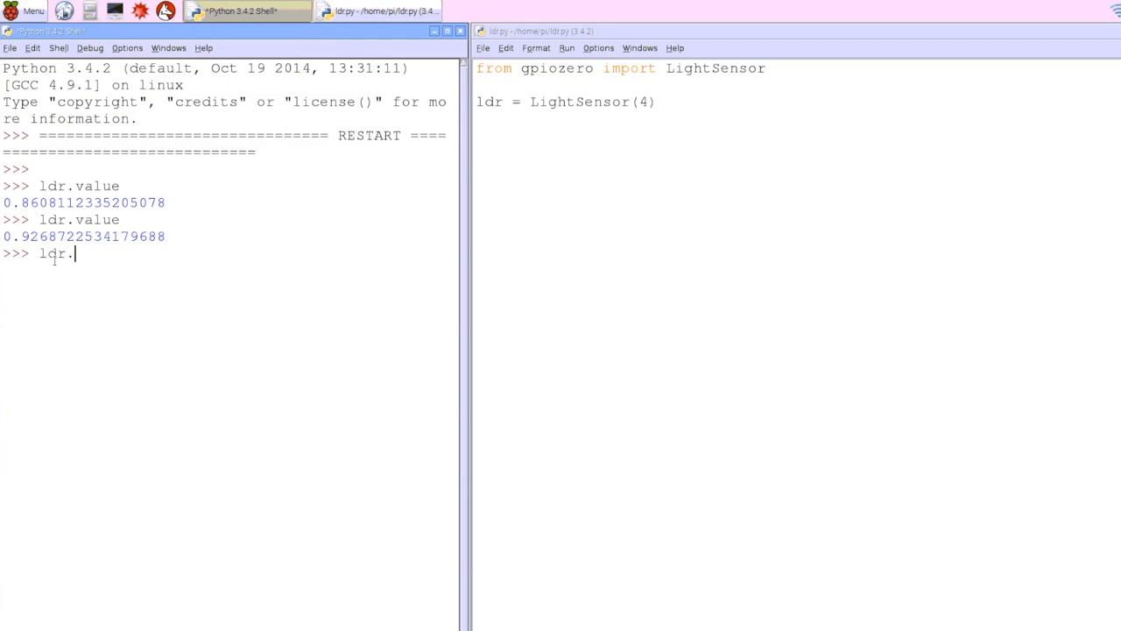
text(value)
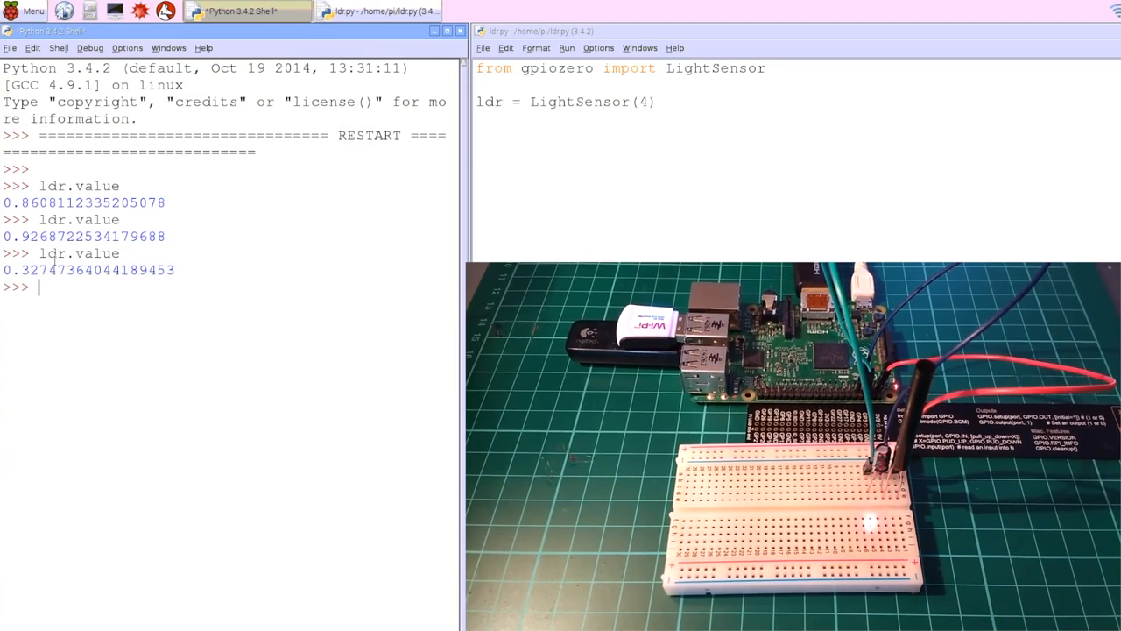
text(ldr.value)
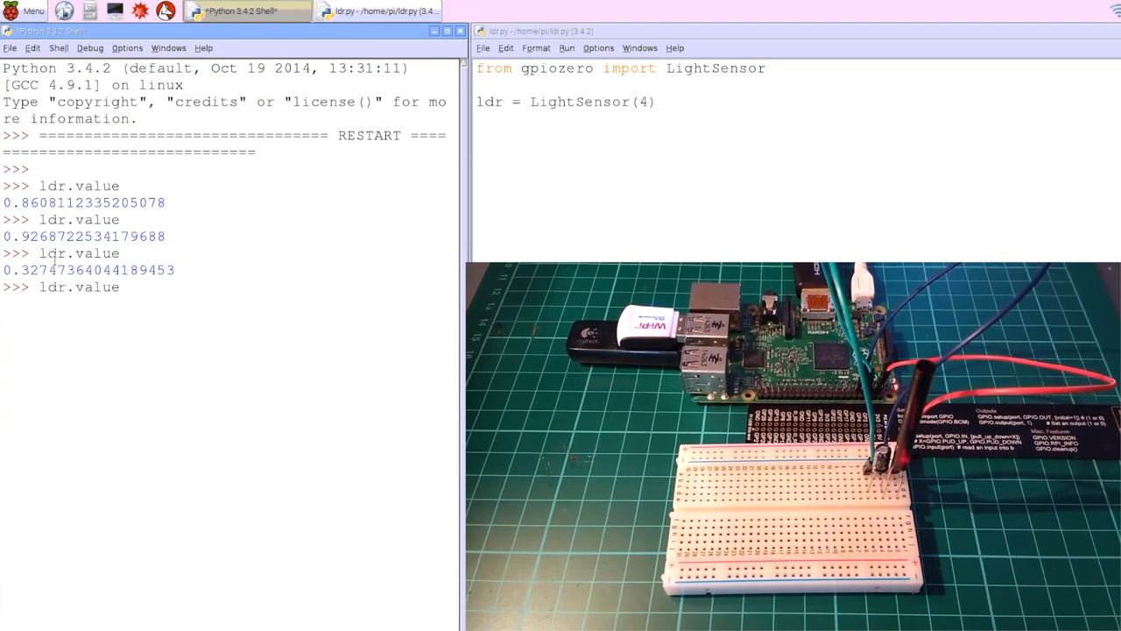
text(ldr.value)
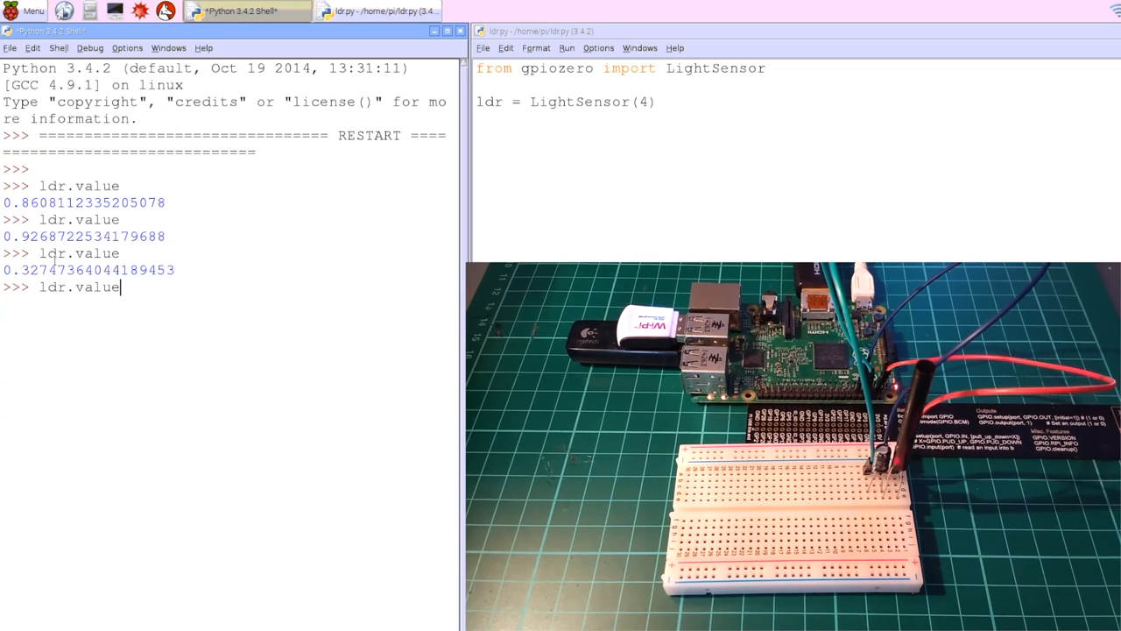
key(enter)
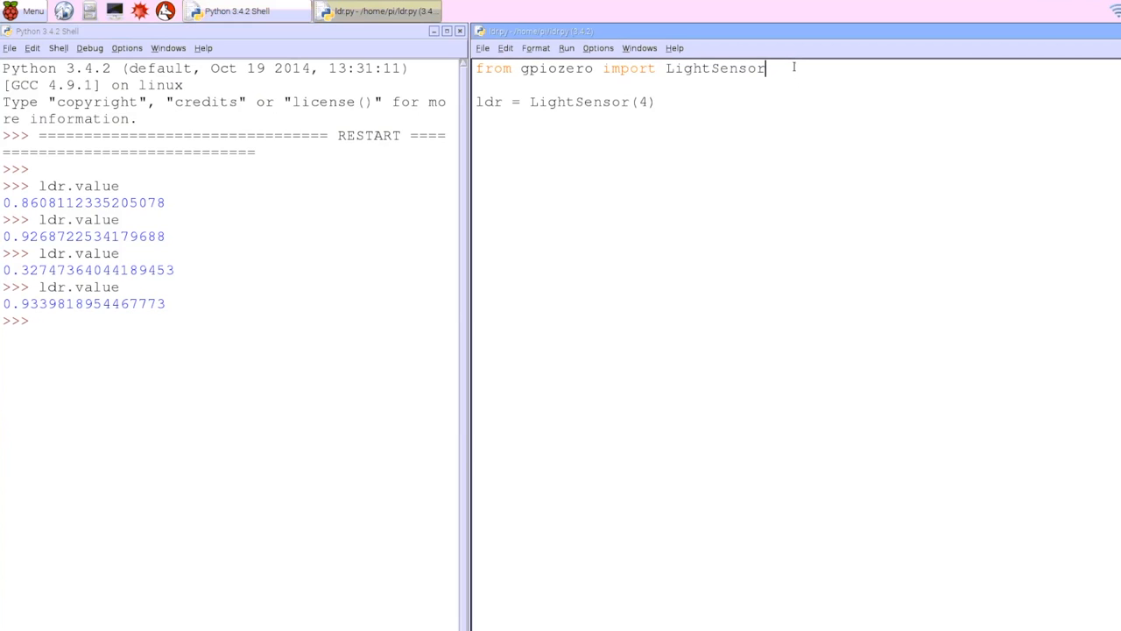
Add Buzzer to the gpiozero import and the line 'buzzer = Buzzer(17)'.
text(,)
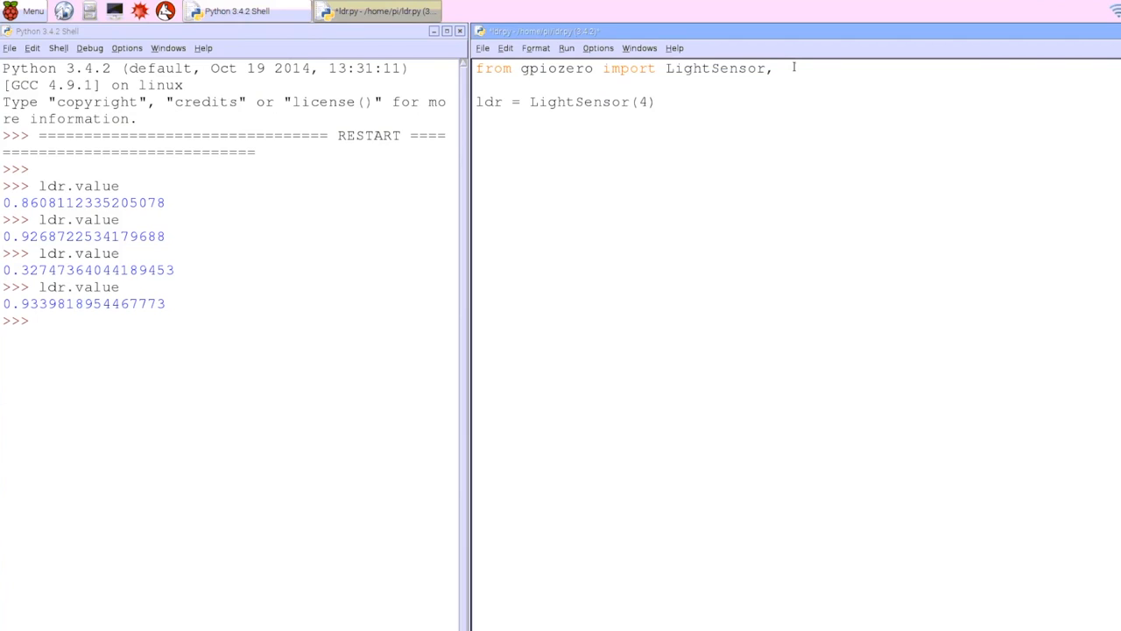
text(Buzzer)
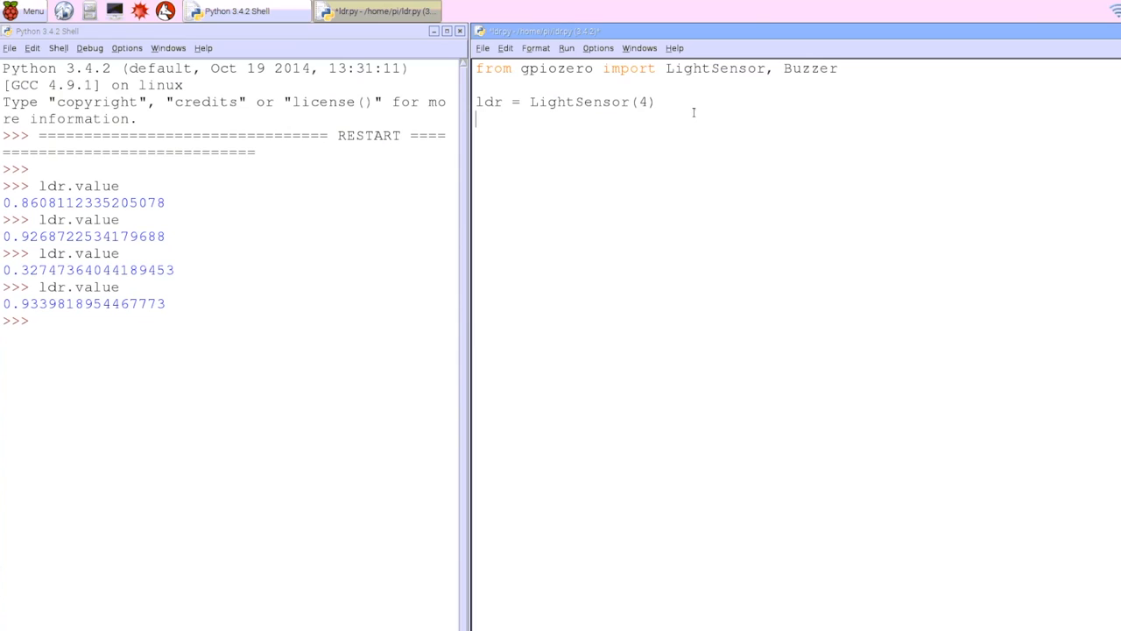
text(buzzer = Buzzer)
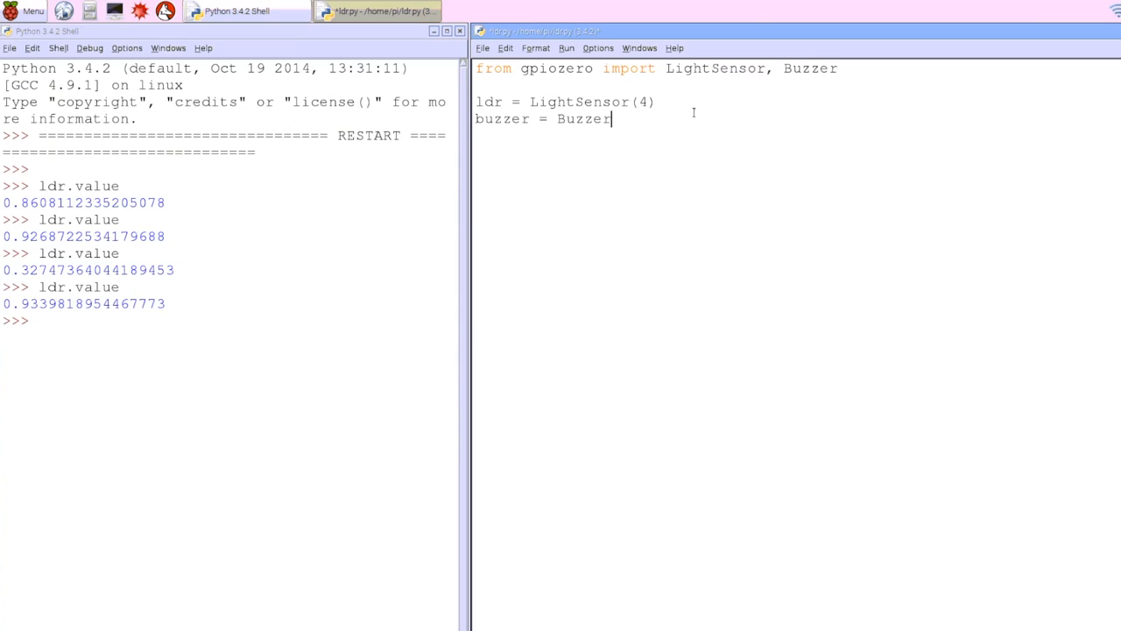
text((17)
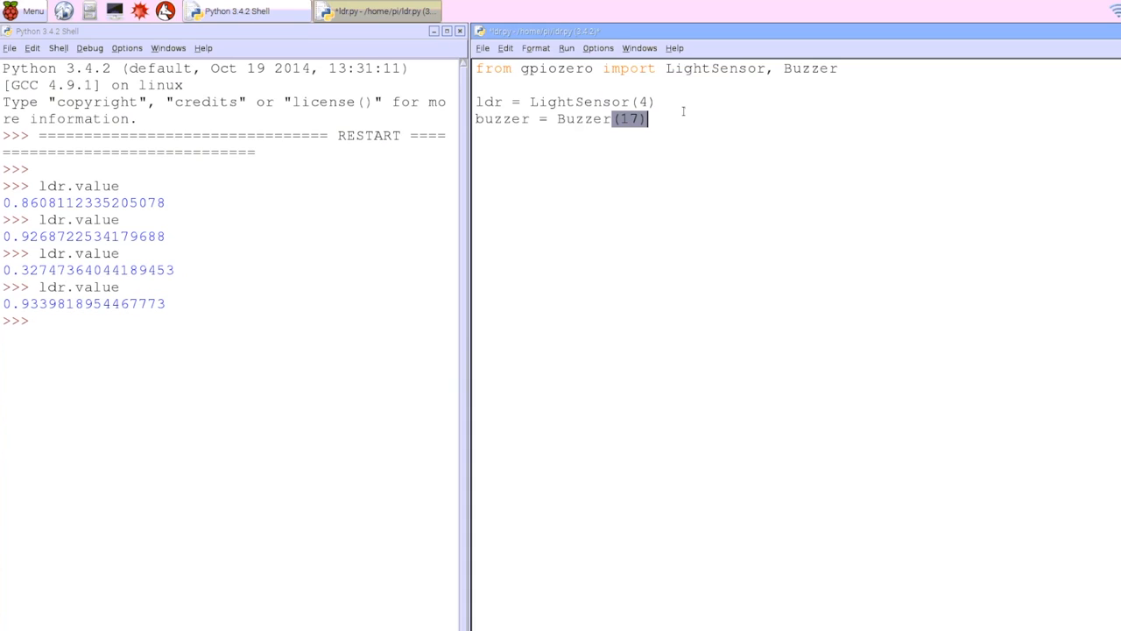
Save ldr.py and run the module in the shell.
click(482, 49)
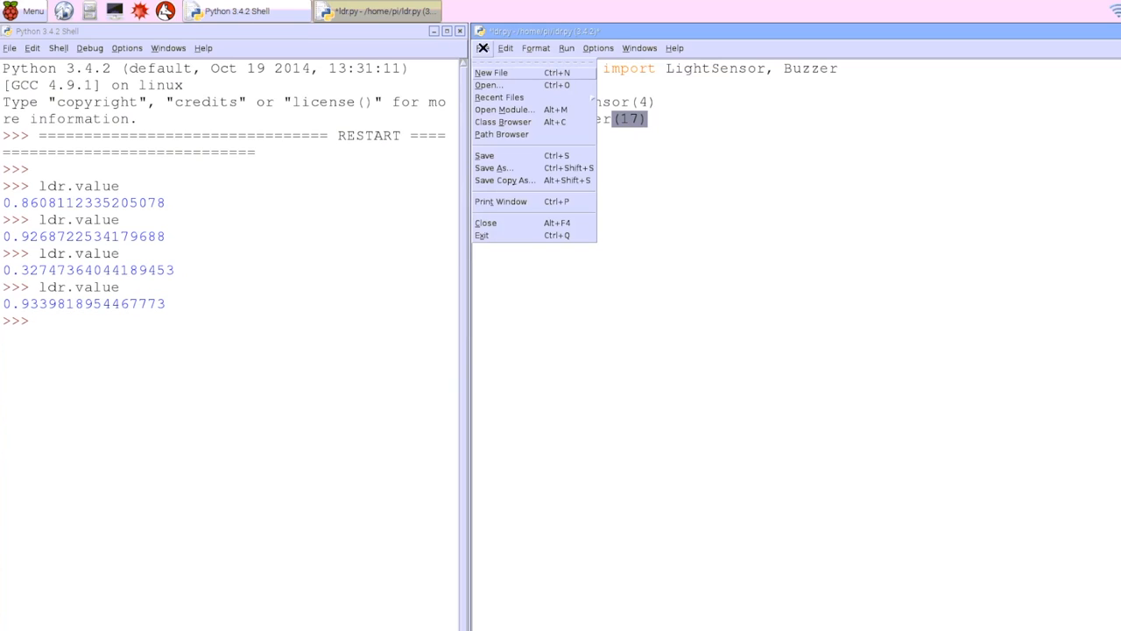
mouse_move(483, 154)
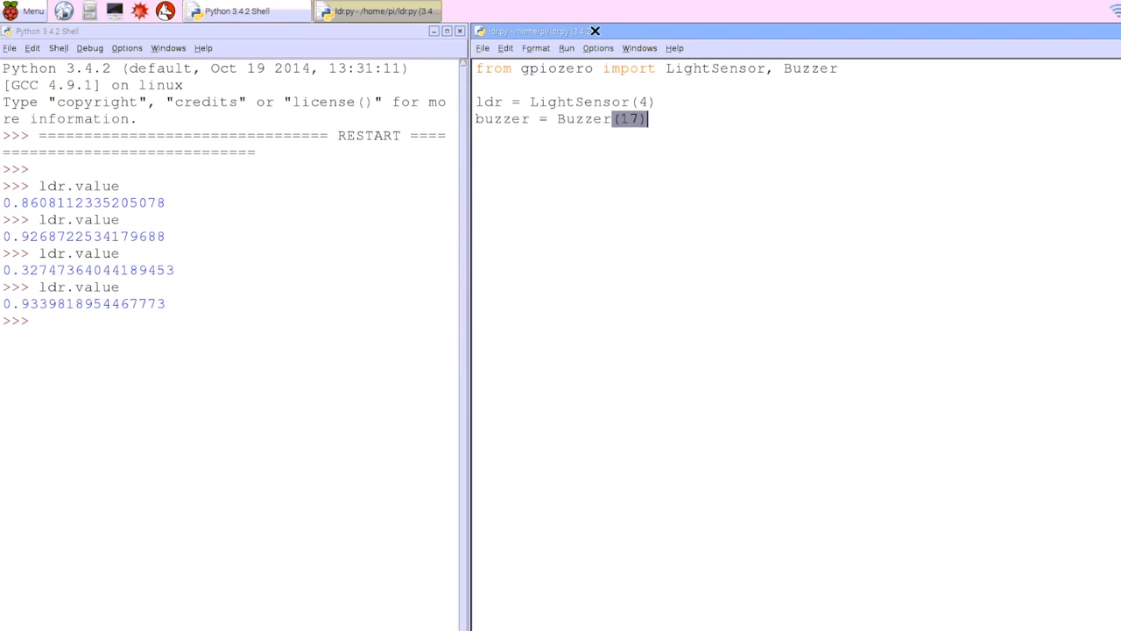
click(566, 49)
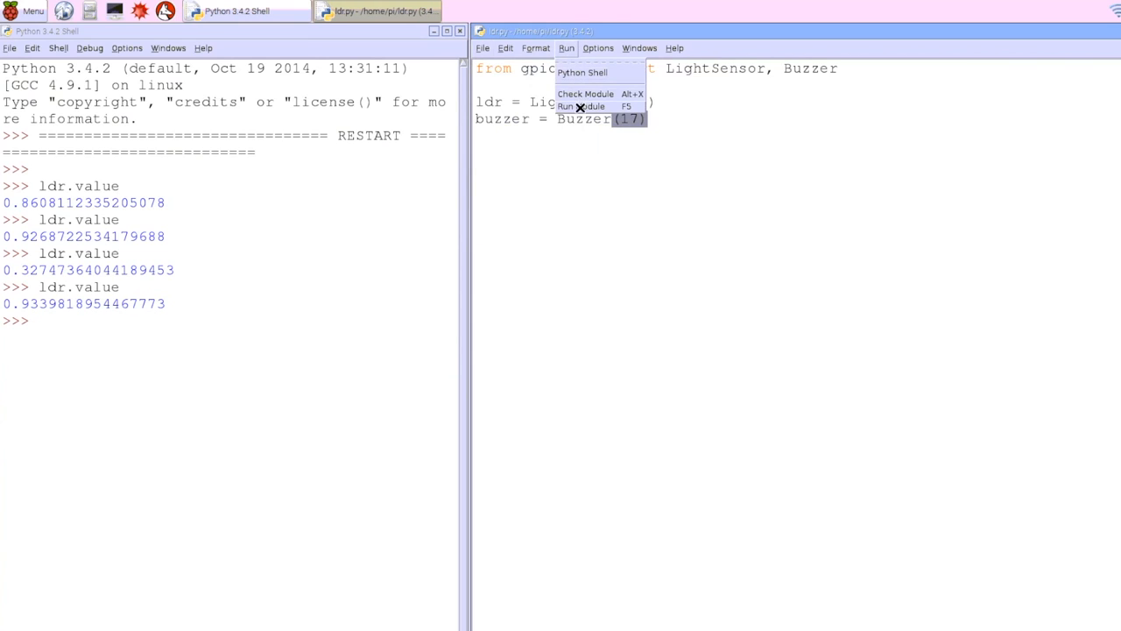
click(578, 107)
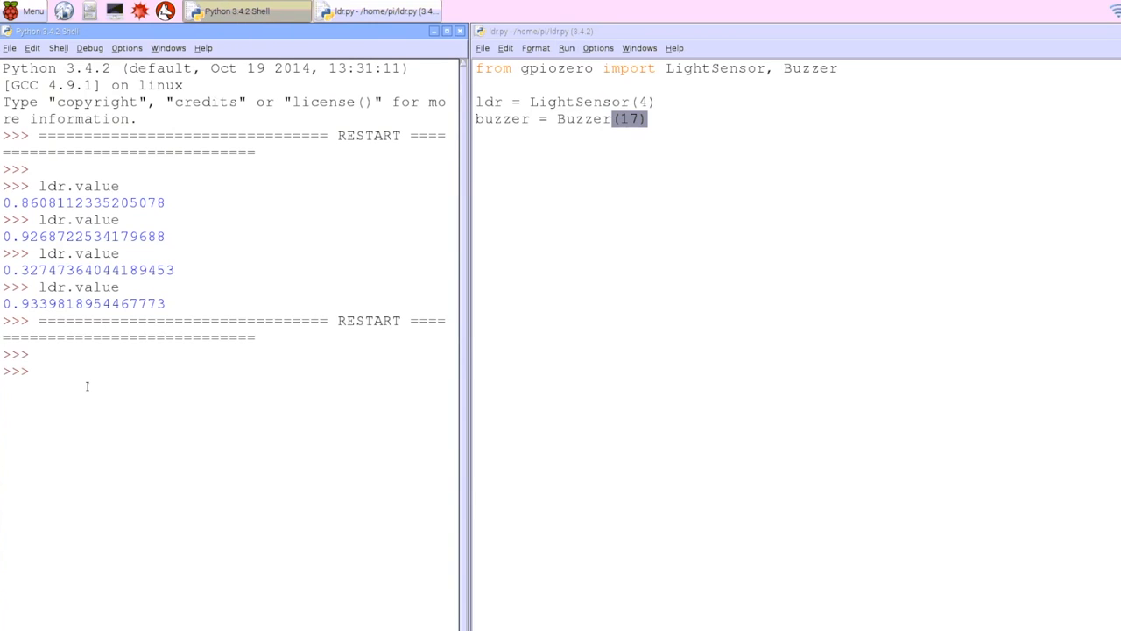
Test the buzzer in the shell with buzzer.on() and then buzzer.off().
text(buzzer)
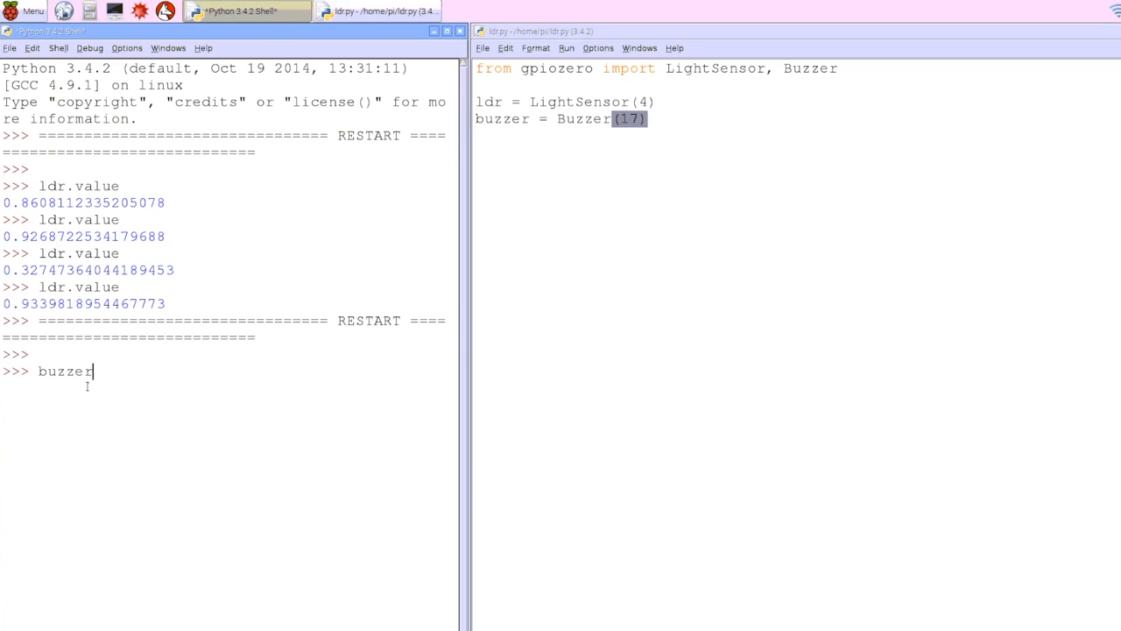
text(.on())
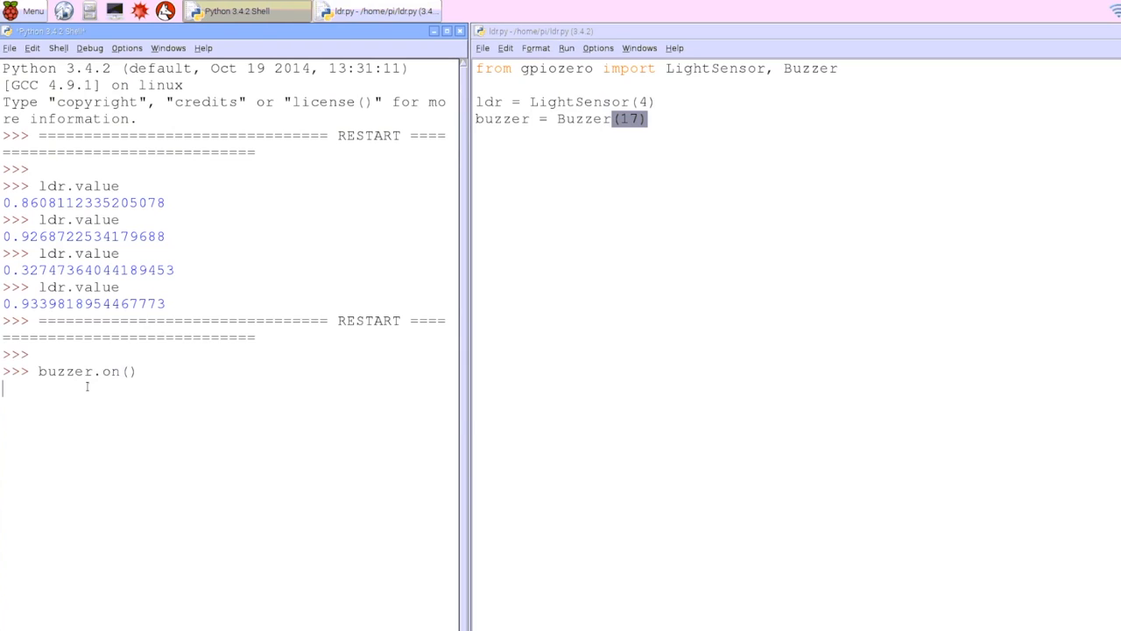
text(b)
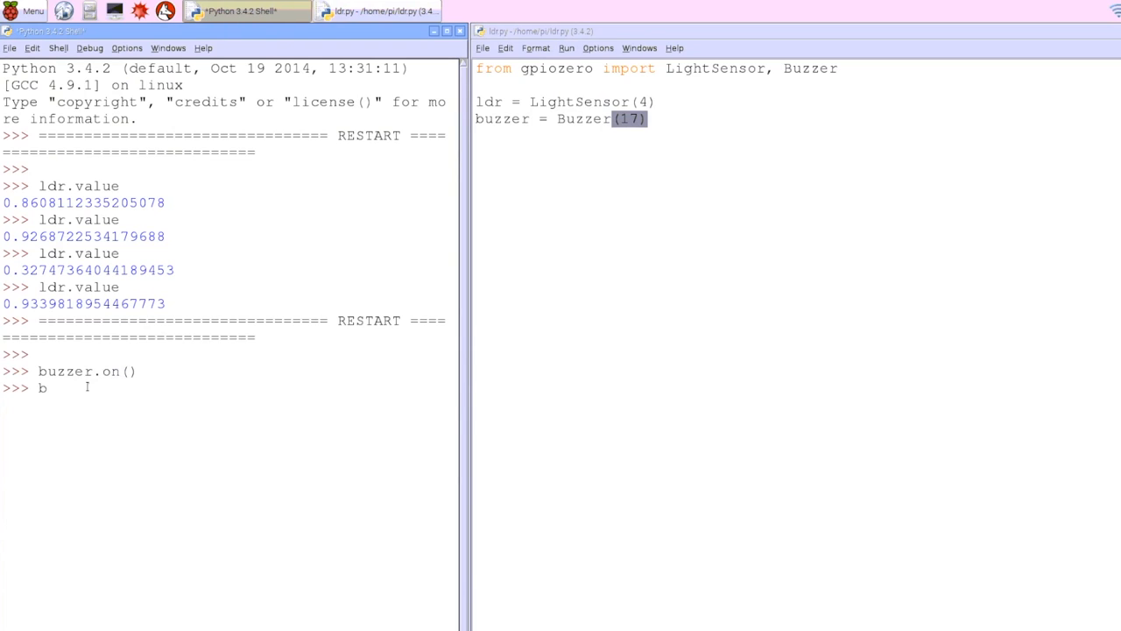
text(uzzer.off)
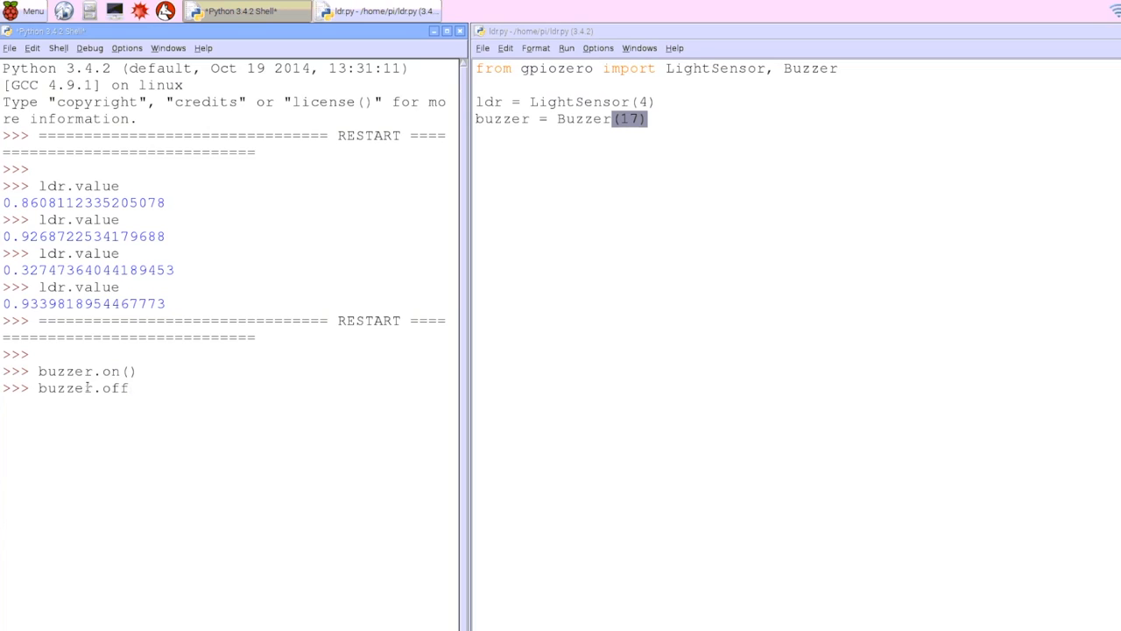
text(())
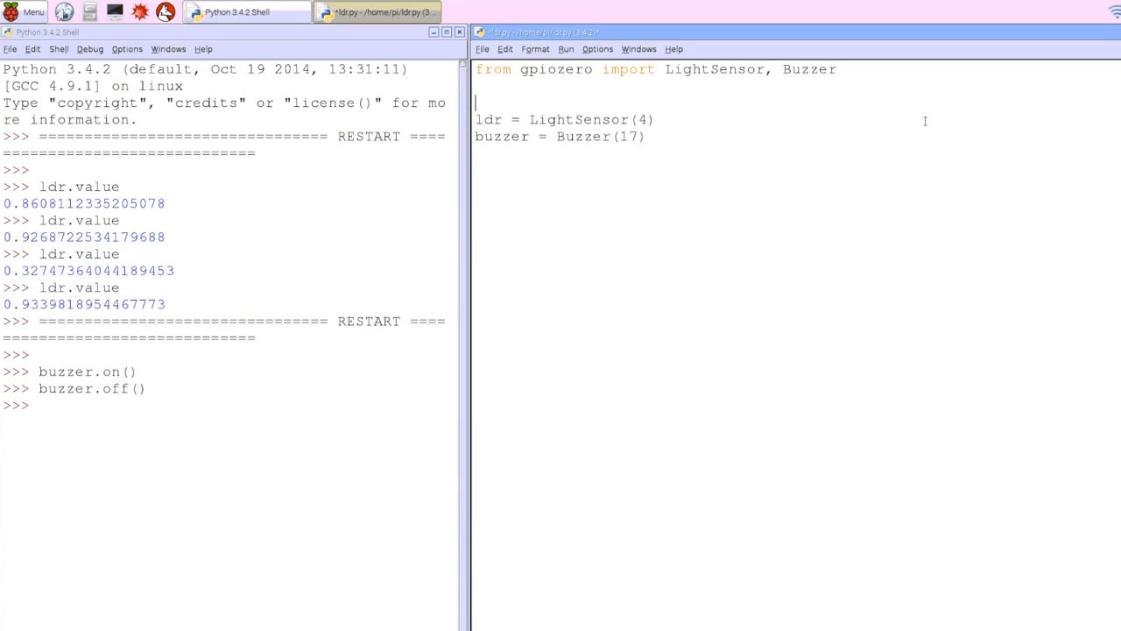
Add 'from time import sleep' and begin a 'while True:' loop in ldr.py.
text(from s)
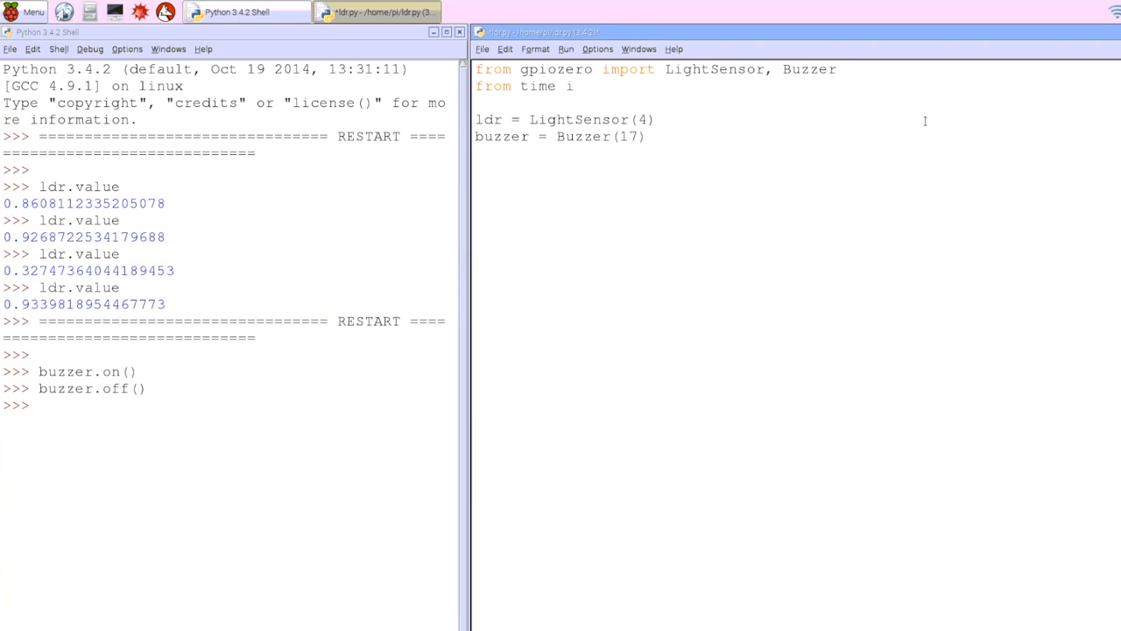
text(mport)
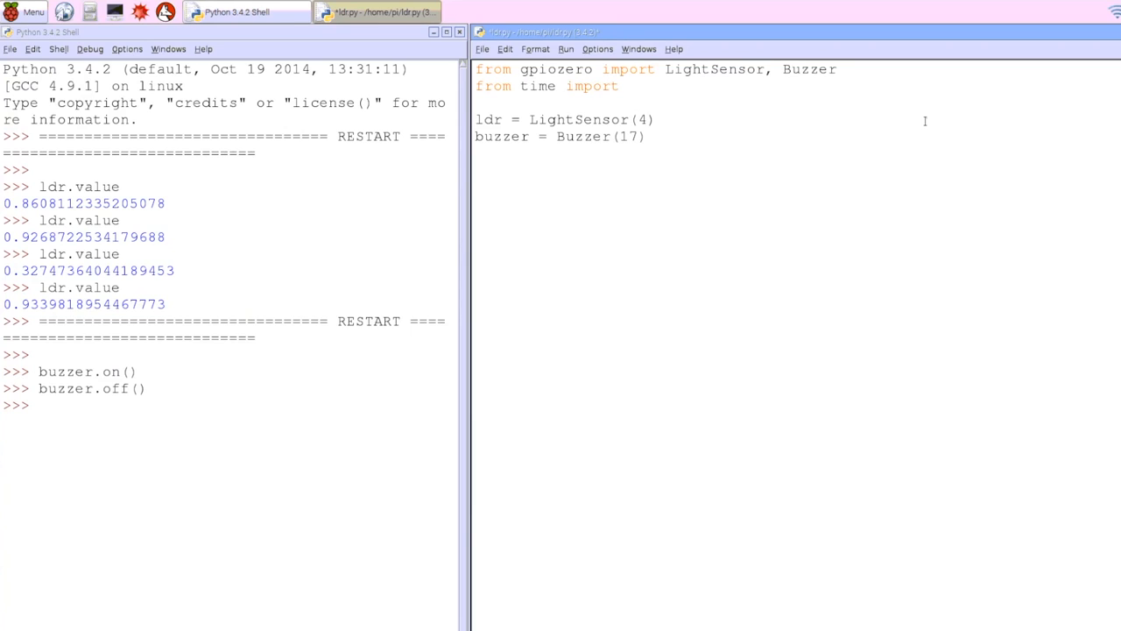
text(sleep)
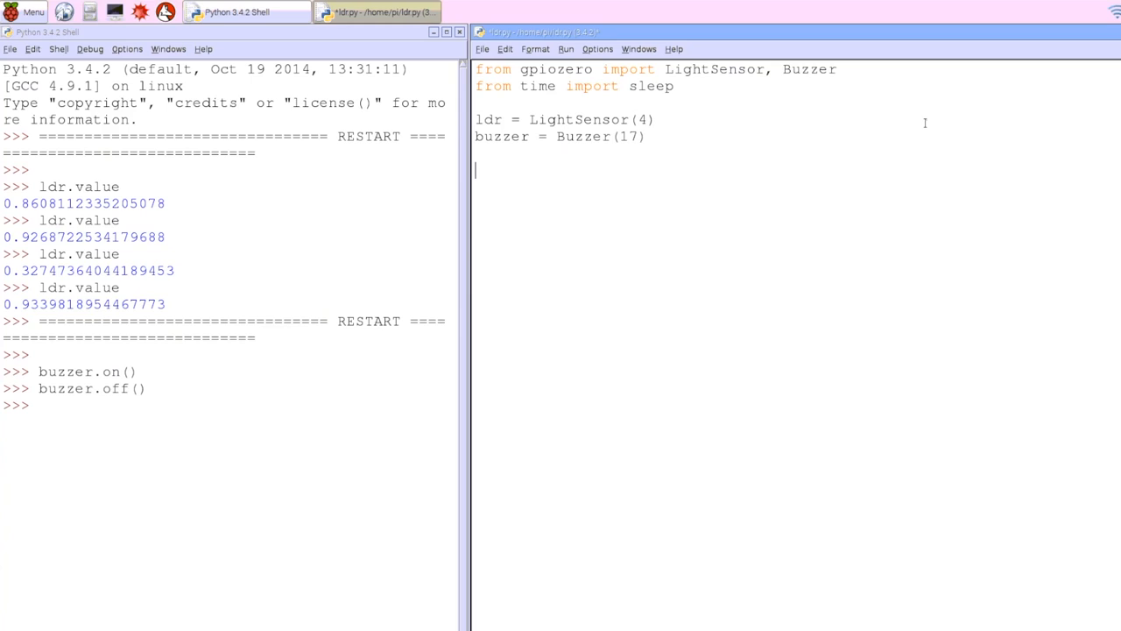
text(while True:)
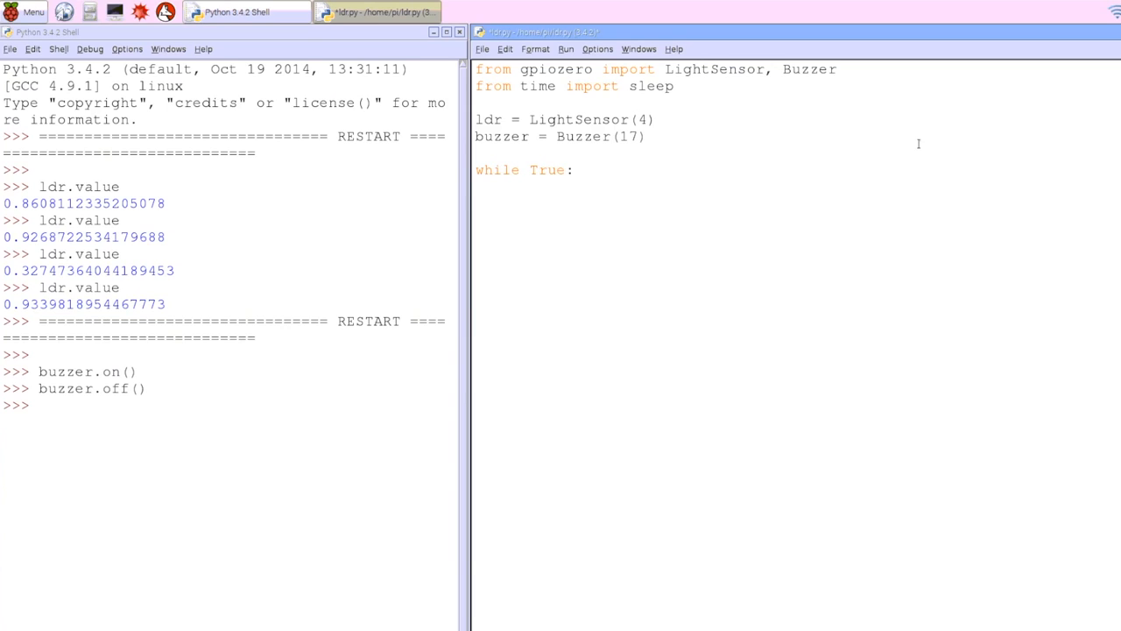
Inside the loop add sleep(0.1) and the condition 'if ldr.value < 0.5:'.
text(s)
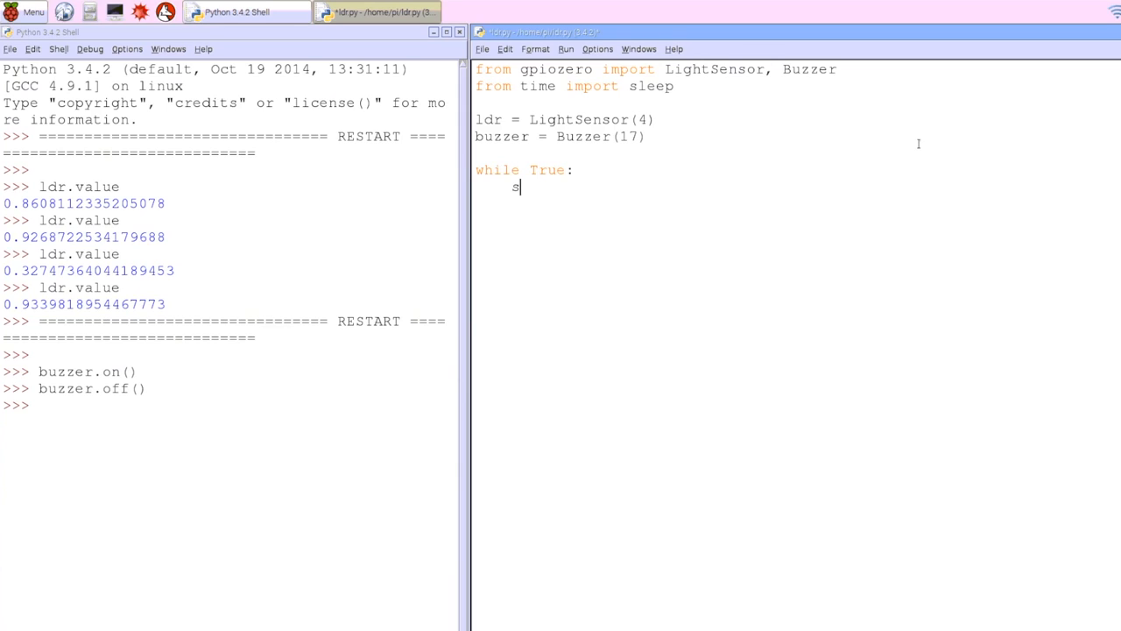
text(l)
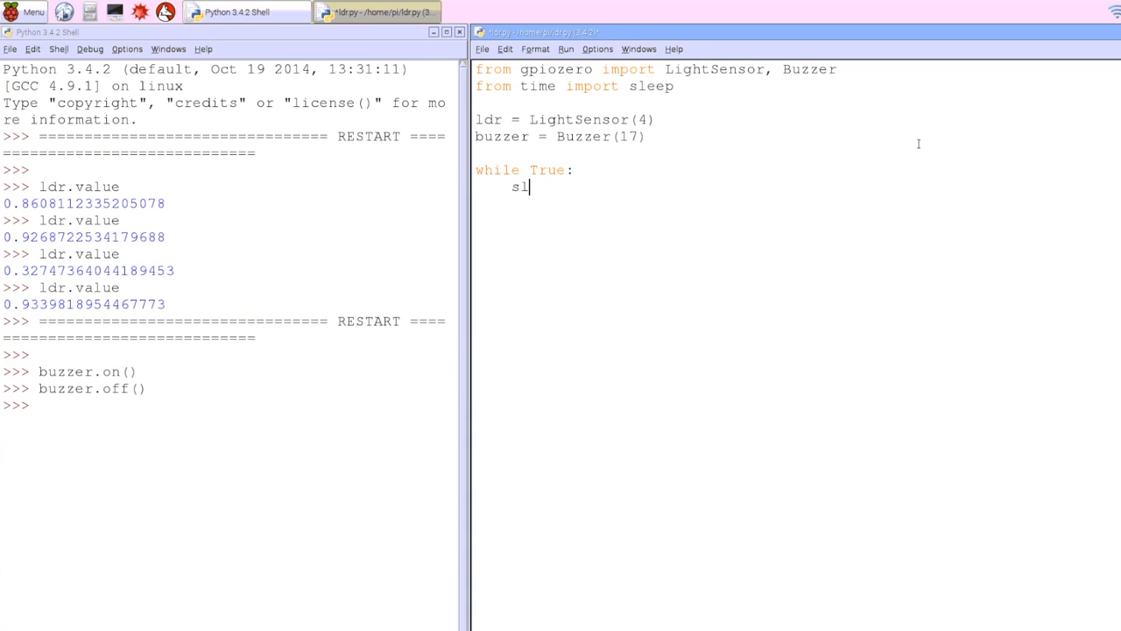
text(ee)
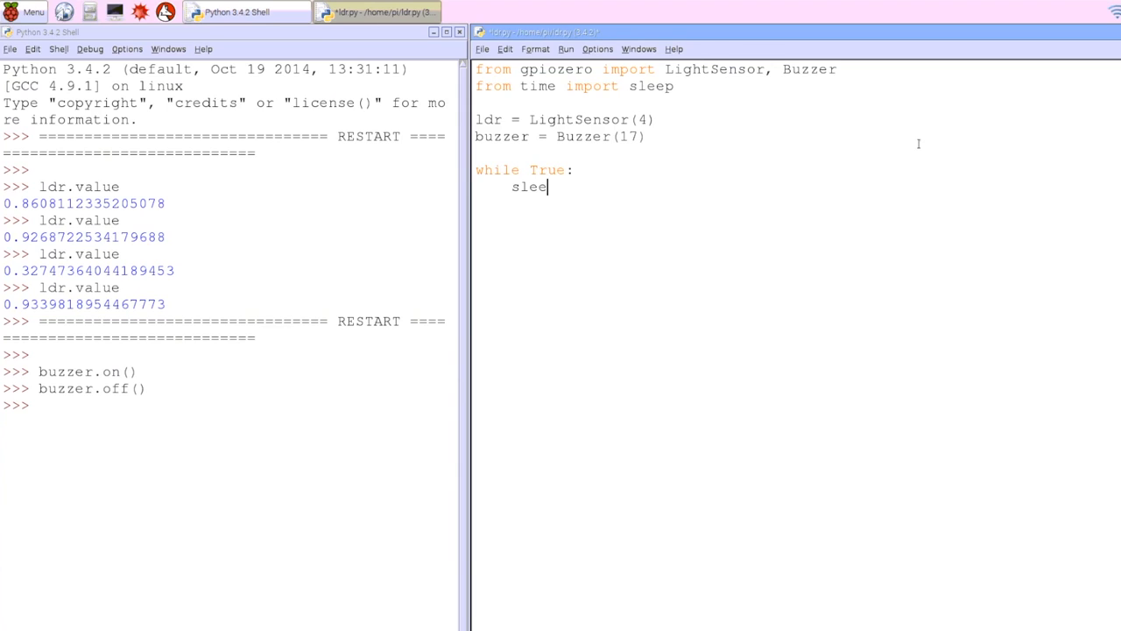
text(p(0.1))
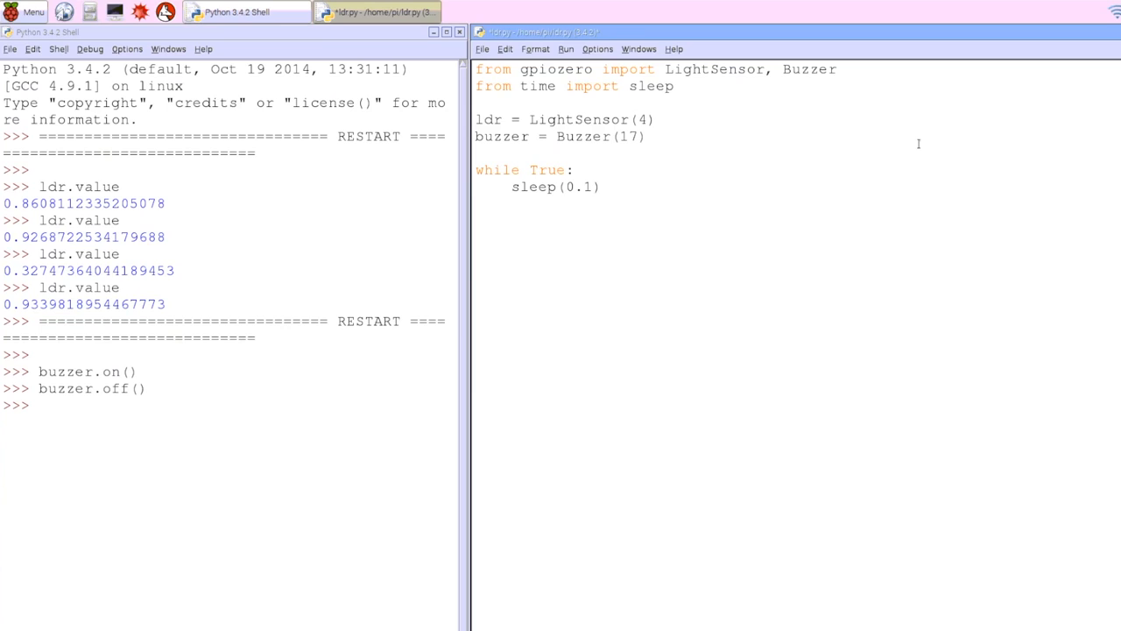
text(if ldr.va)
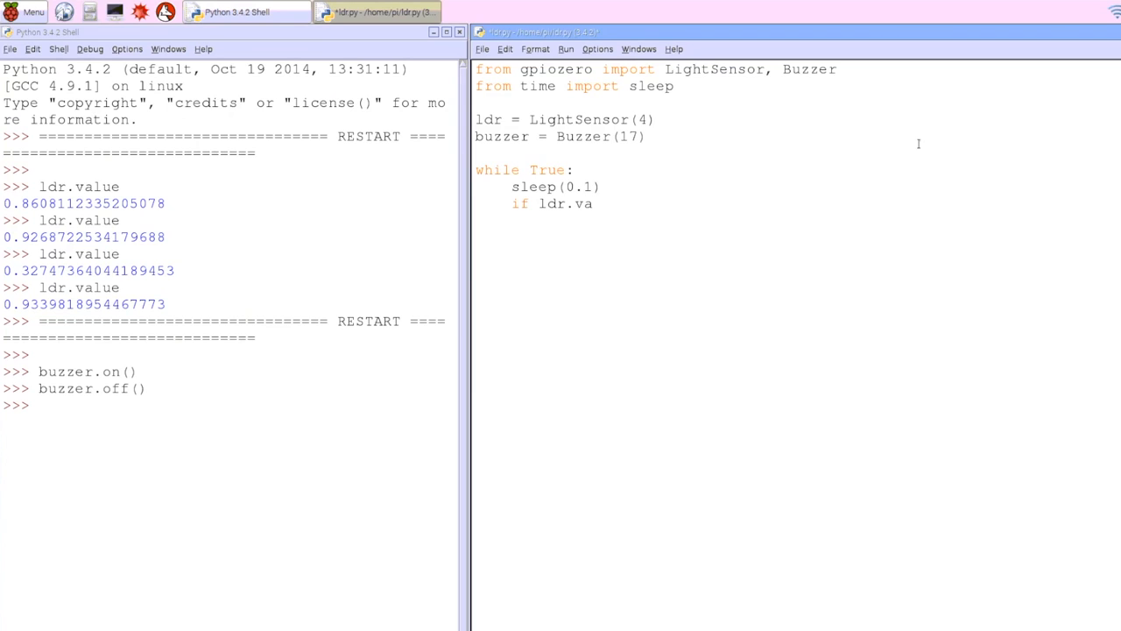
text(lue)
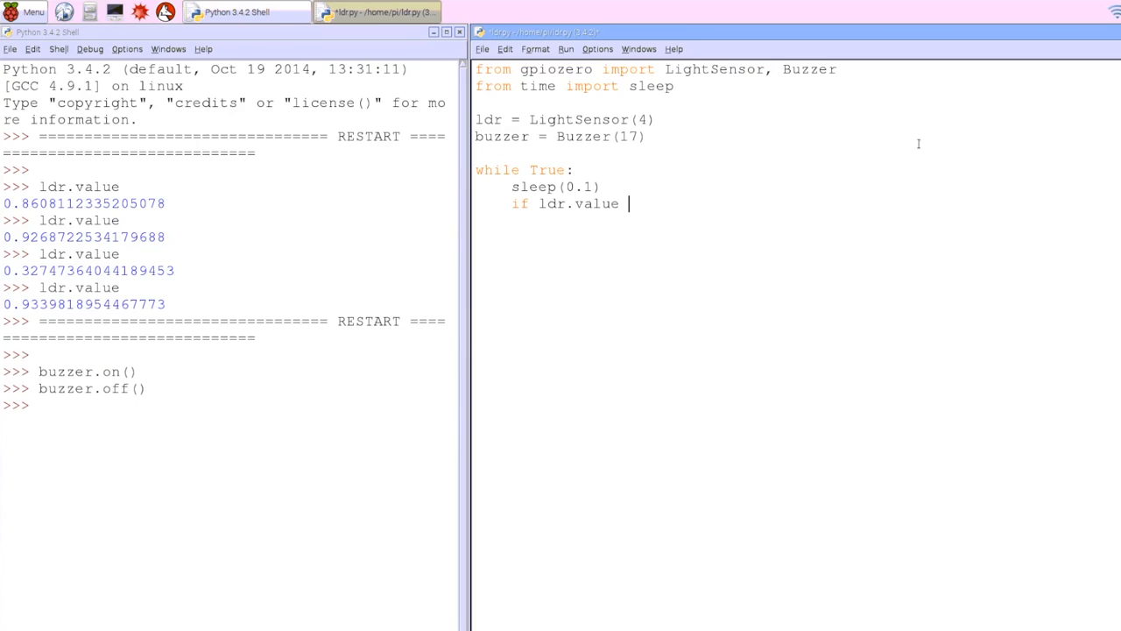
text(< 0.5:)
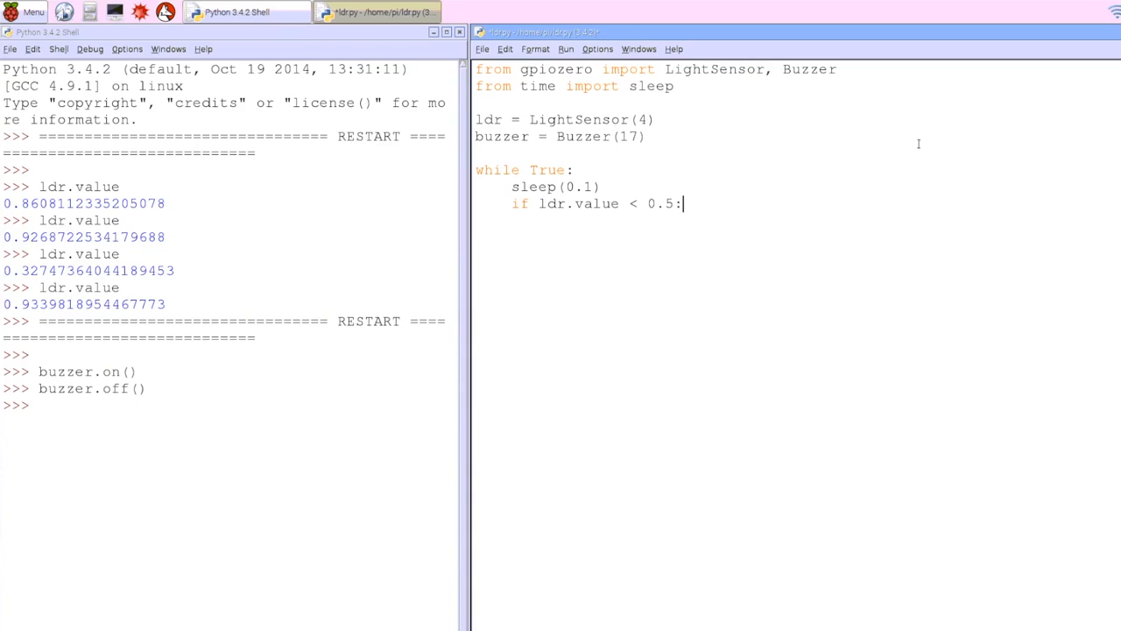
key(enter)
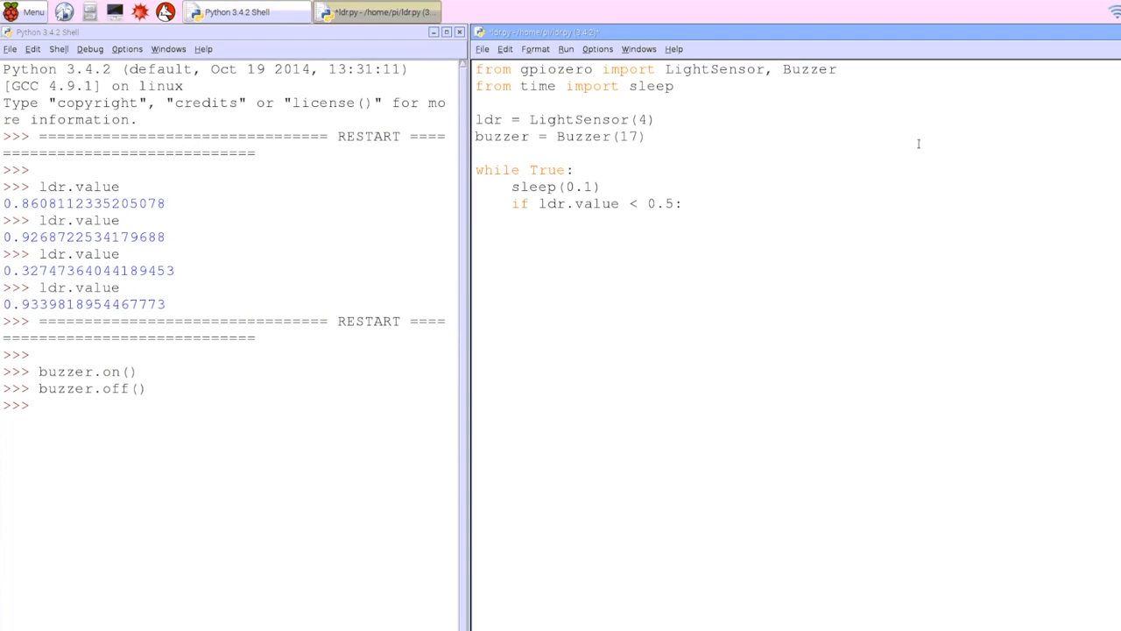
Add buzzer.on() under the condition and an else: branch for buzzer.off().
text(buzzer.on())
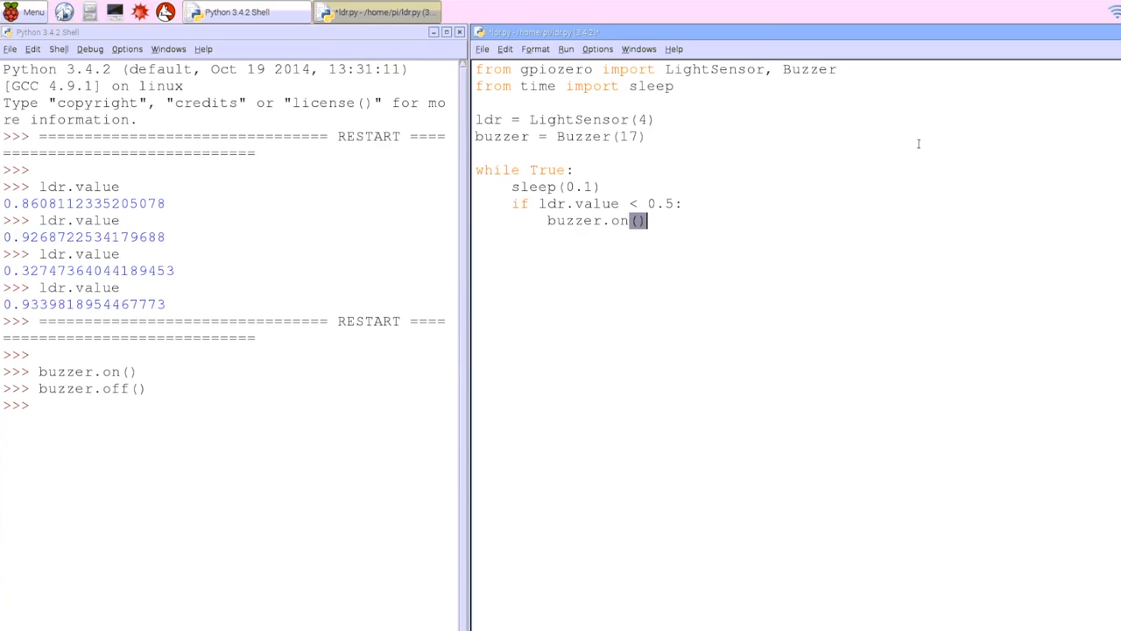
text(else:)
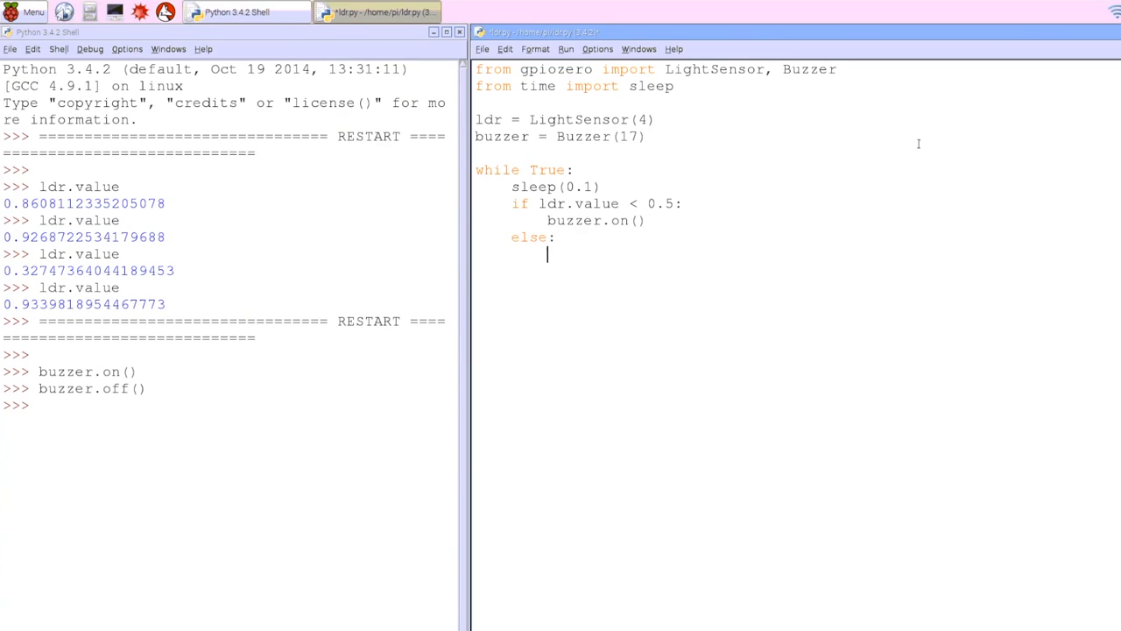
text(ld)
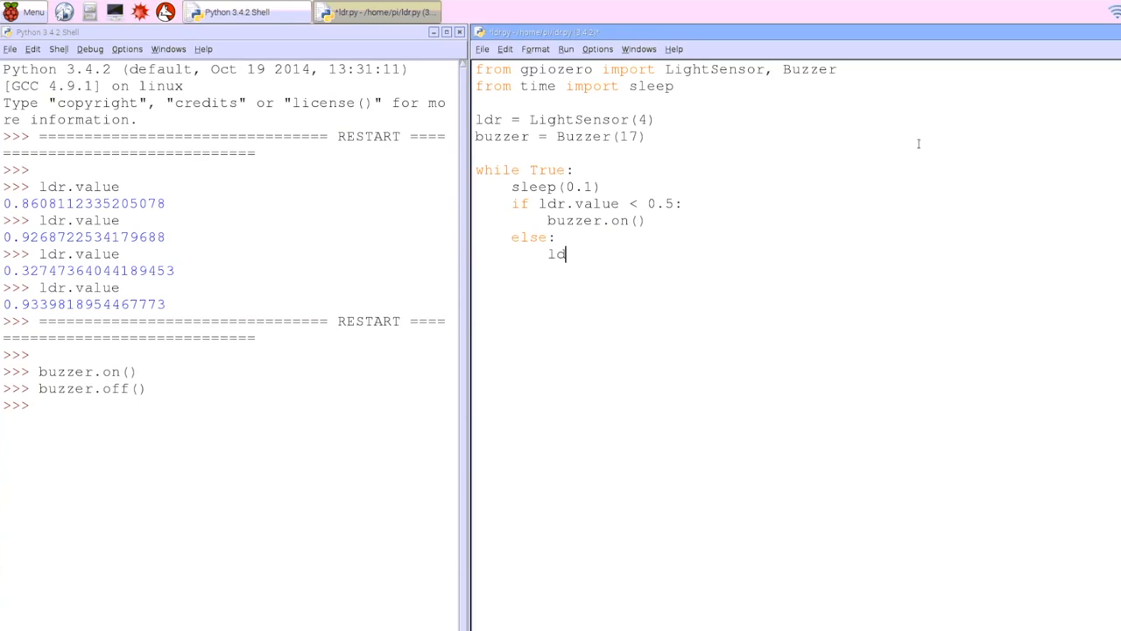
key(backspace)
text(buzzer.off())
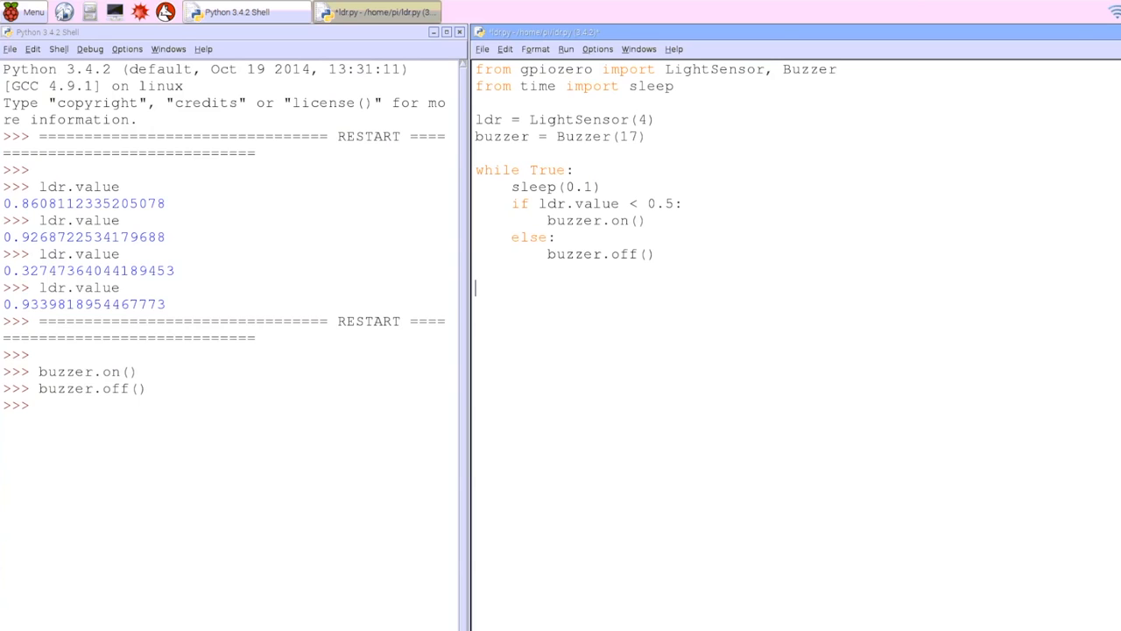
click(483, 49)
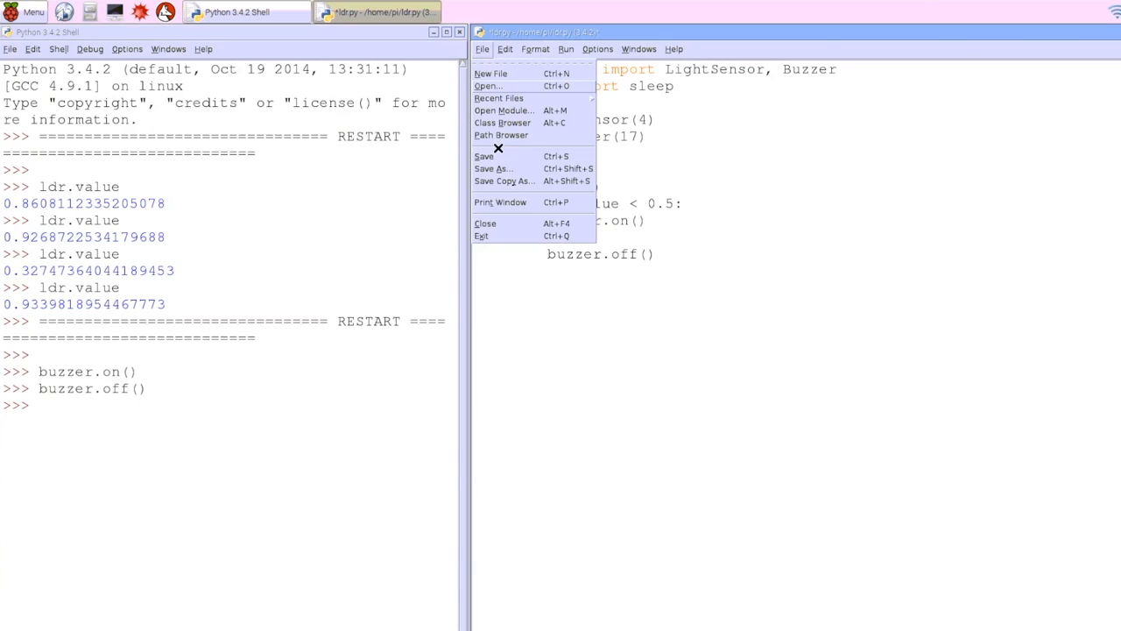